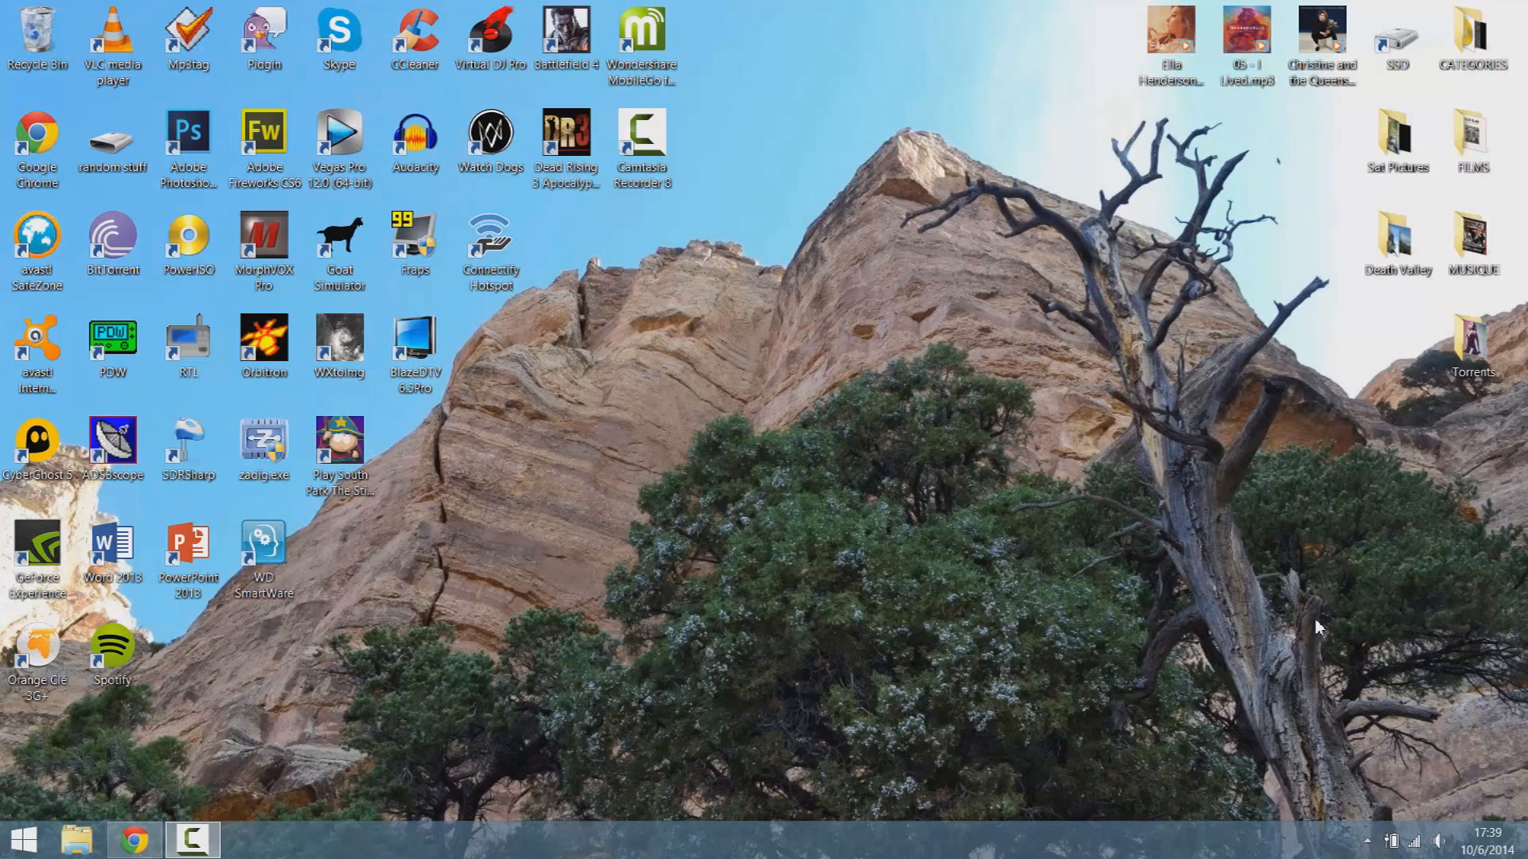
pyautogui.moveTo(1022, 836)
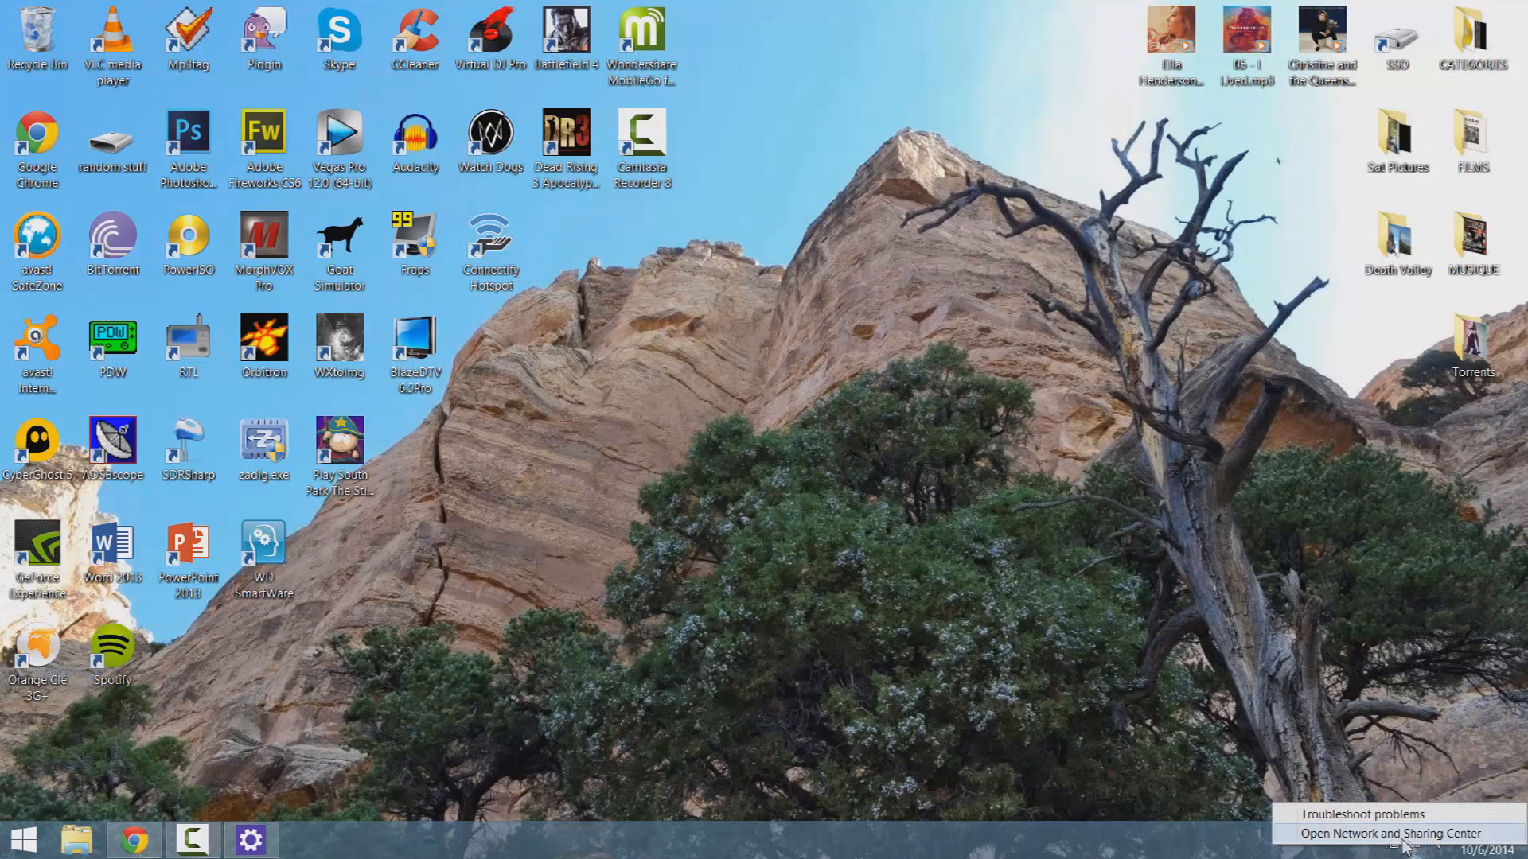
# Disable and re-enable the Wi-Fi adapter from the adapter list so it reconnects to ATT674m4v3
pyautogui.click(1401, 834)
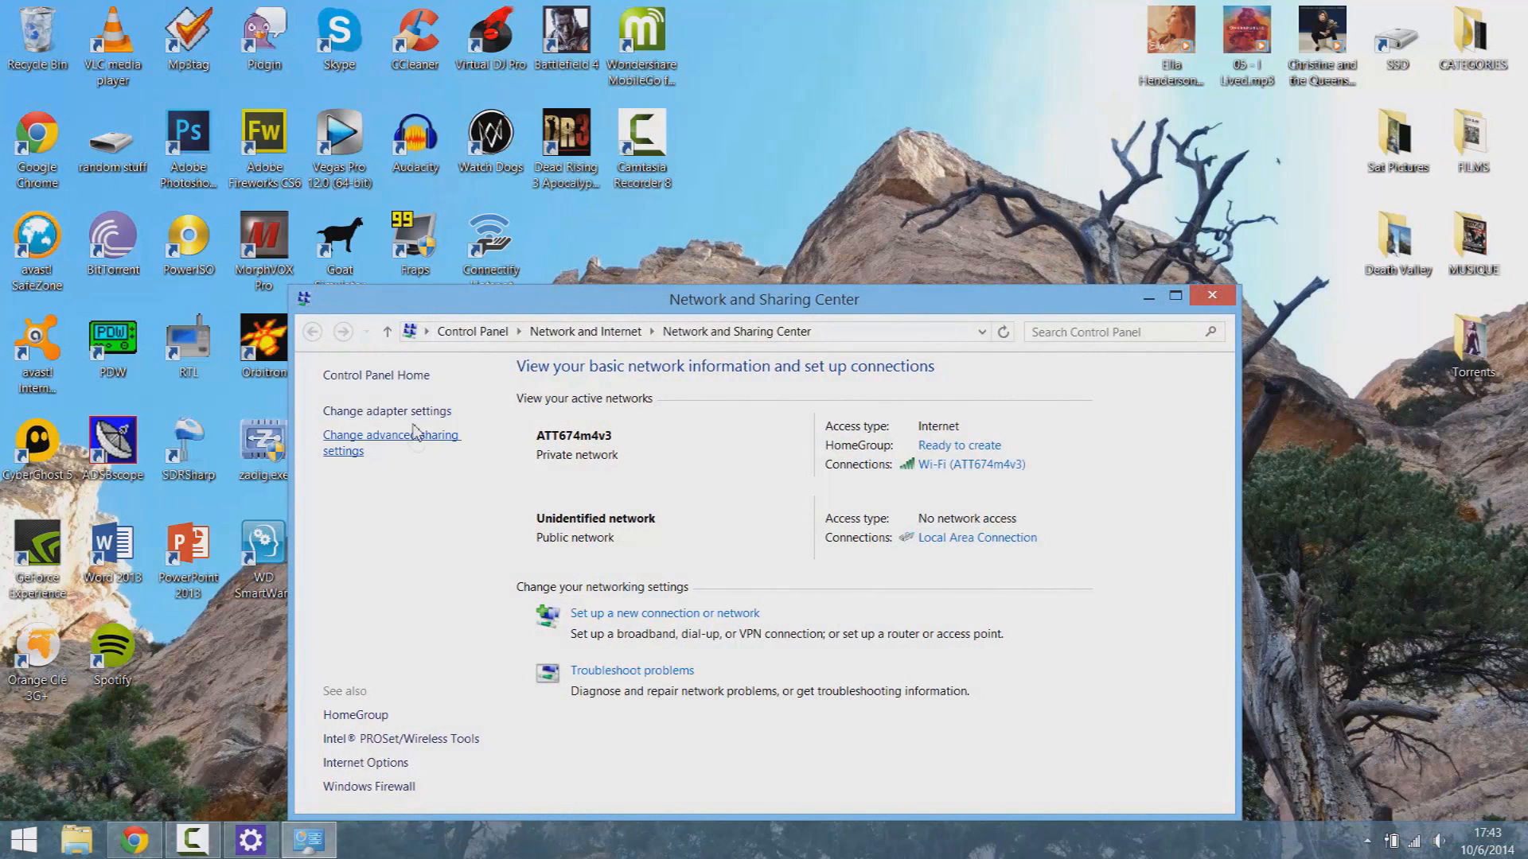
pyautogui.click(385, 411)
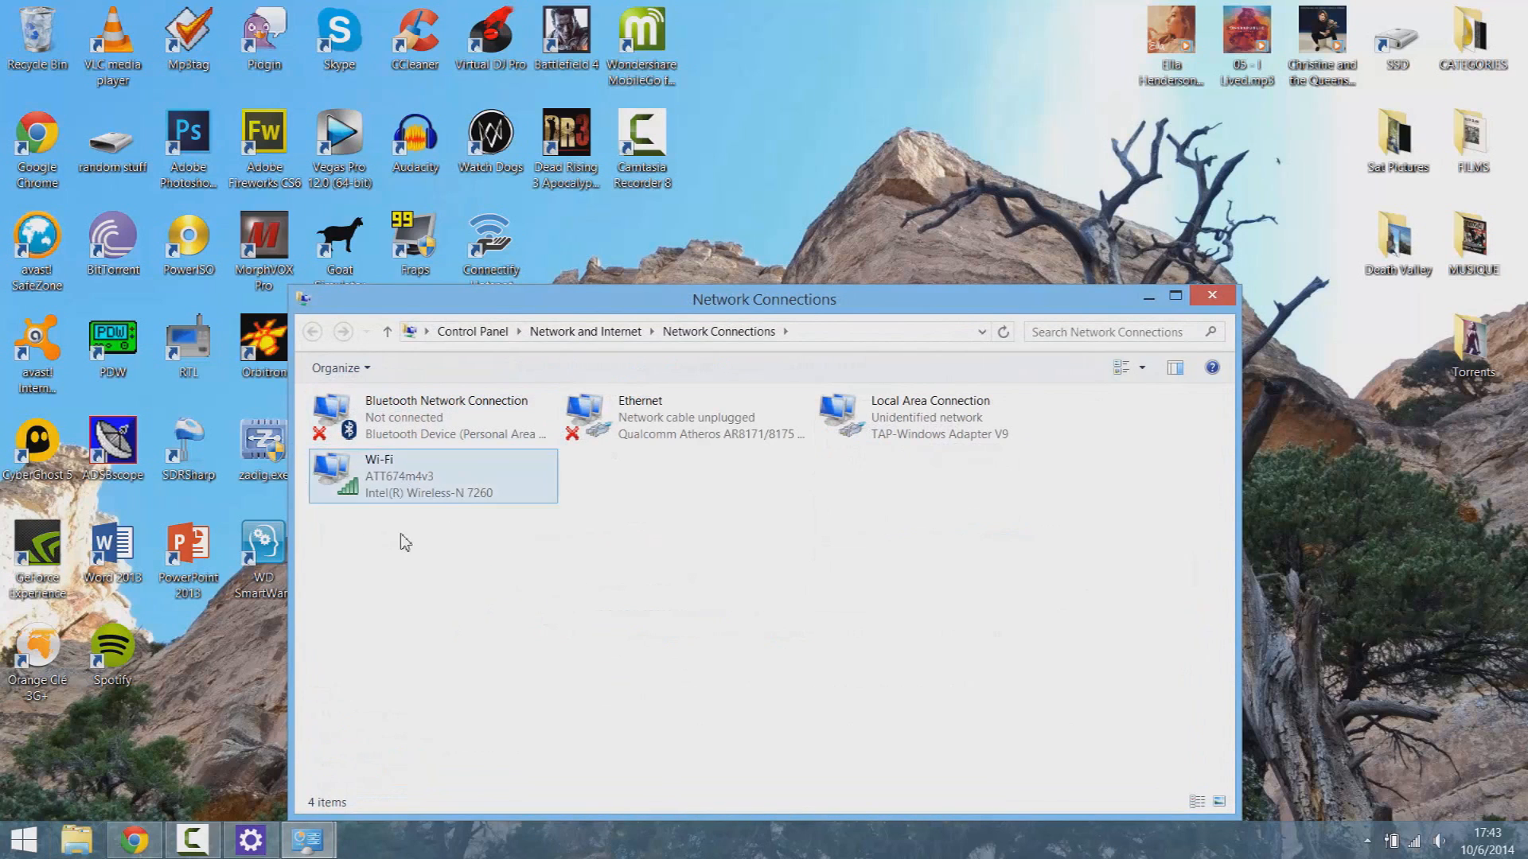
pyautogui.rightClick(409, 478)
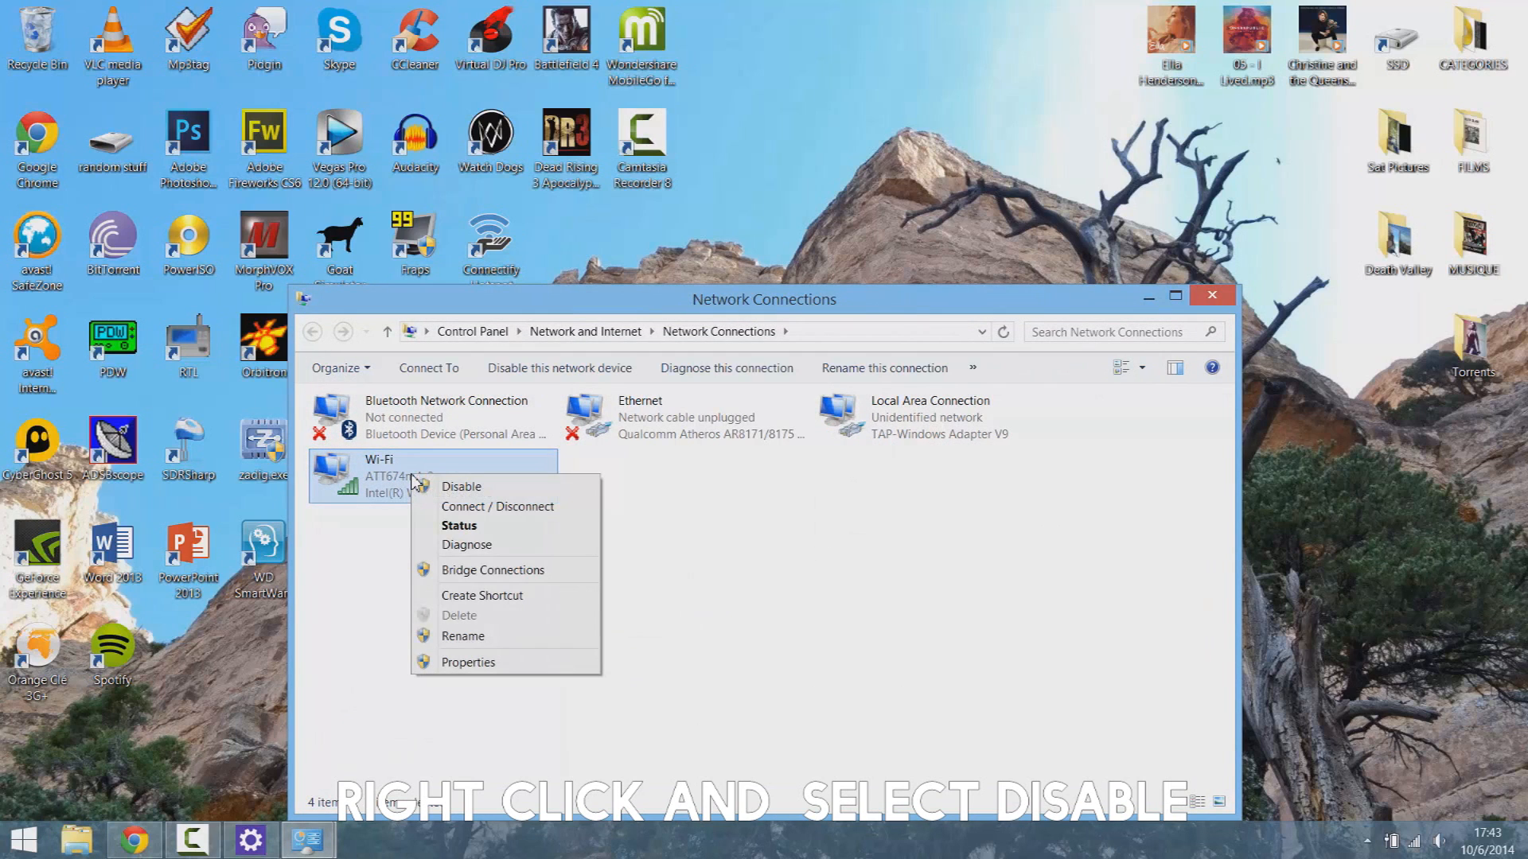
pyautogui.click(462, 487)
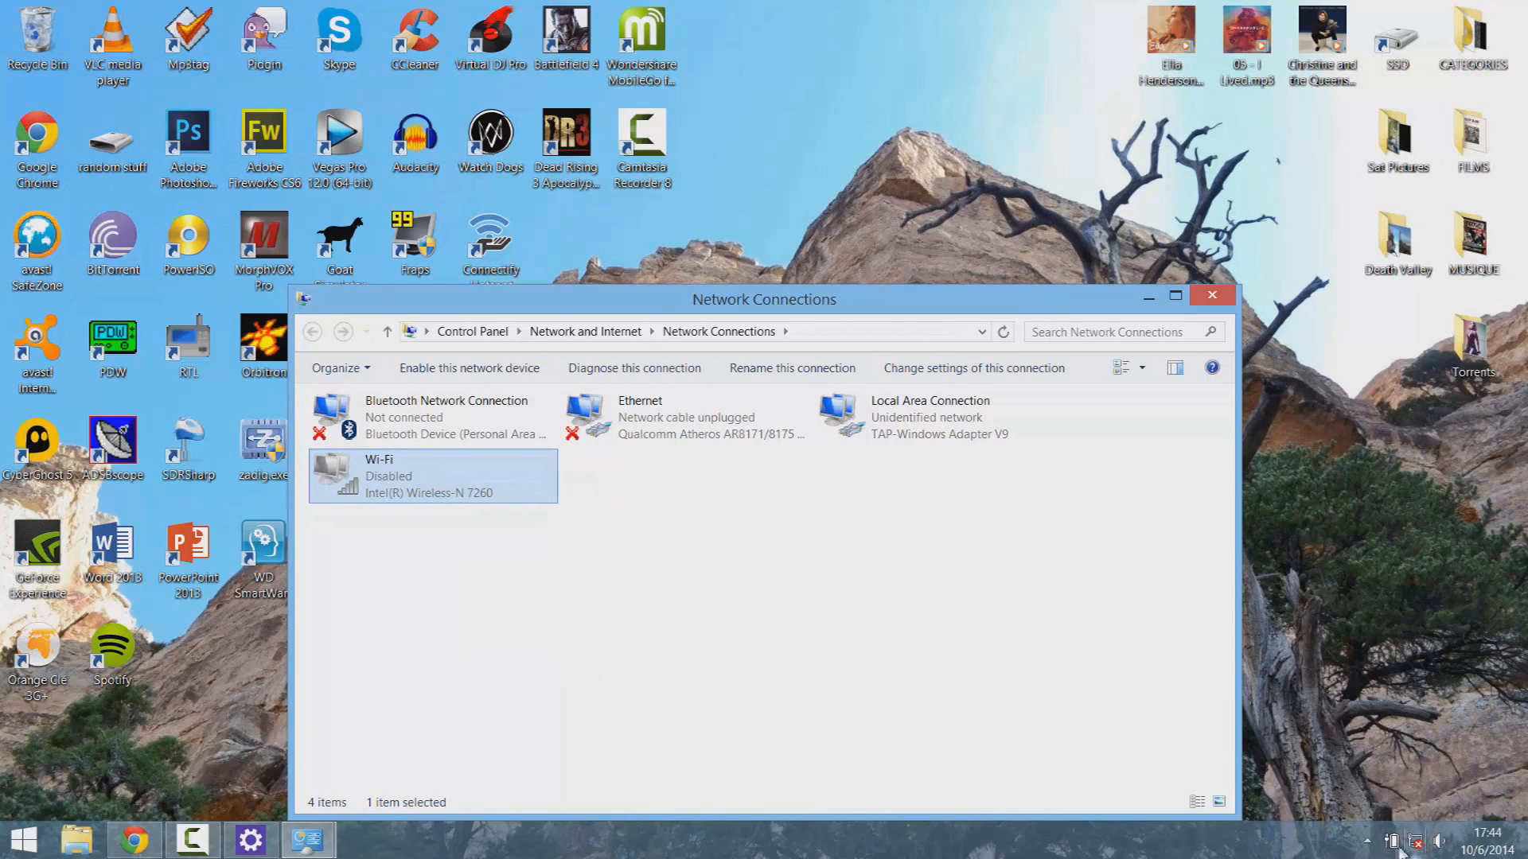
pyautogui.rightClick(431, 476)
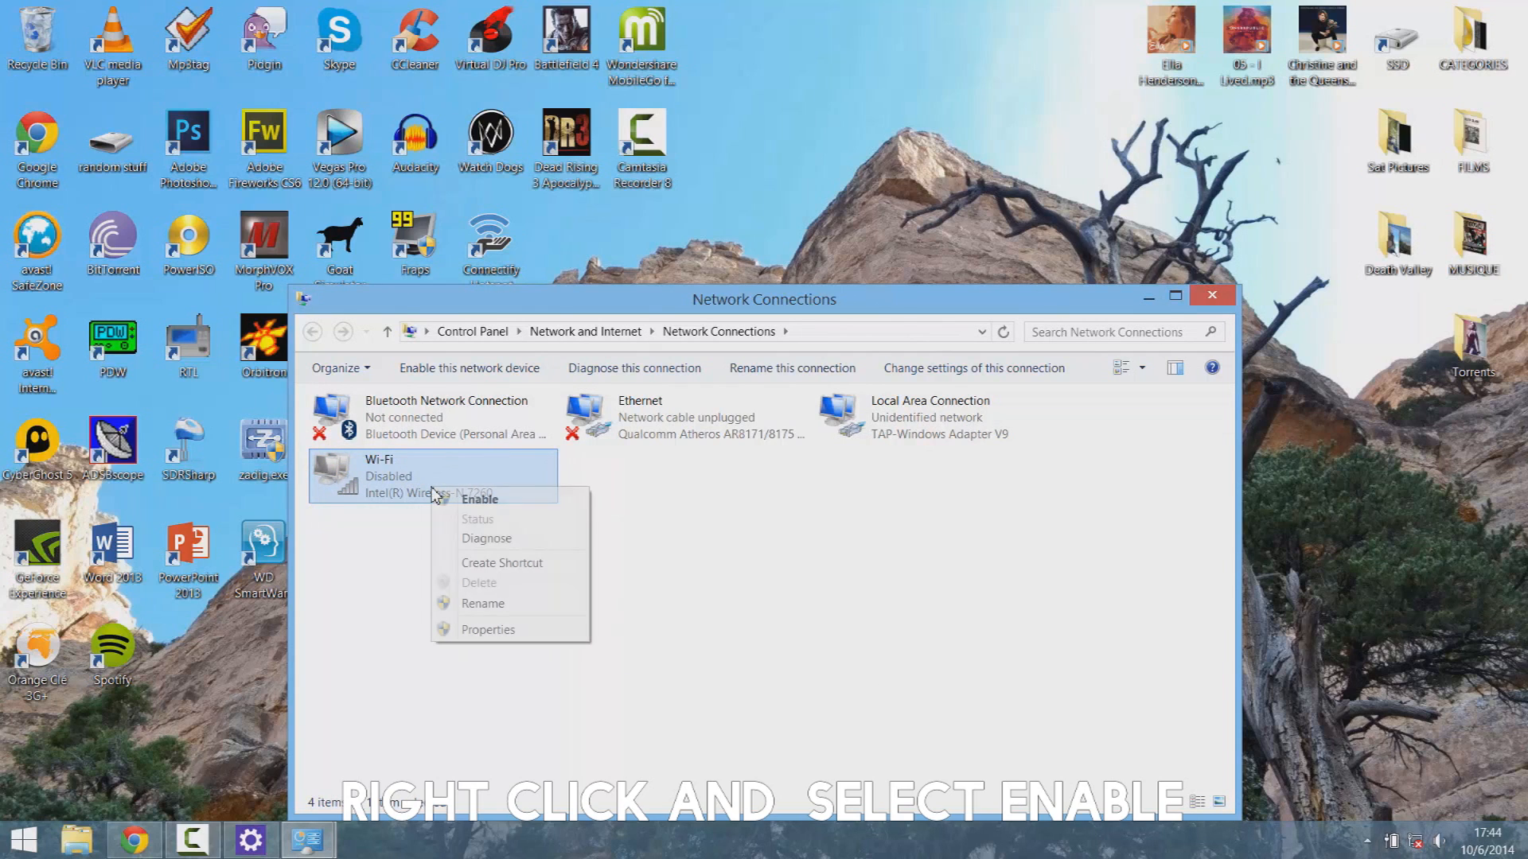
pyautogui.click(479, 498)
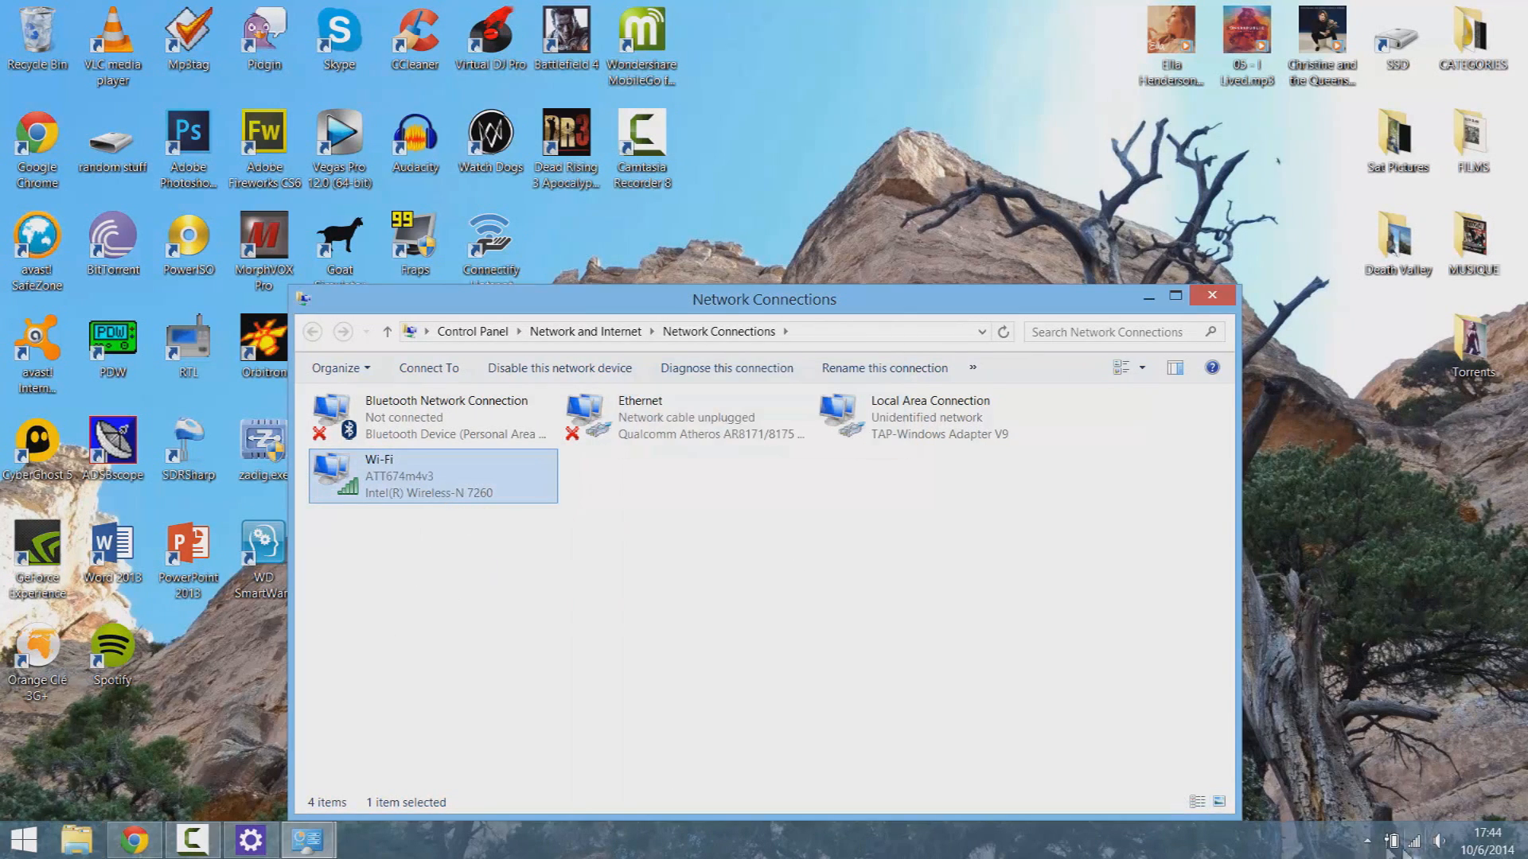
pyautogui.moveTo(546, 499)
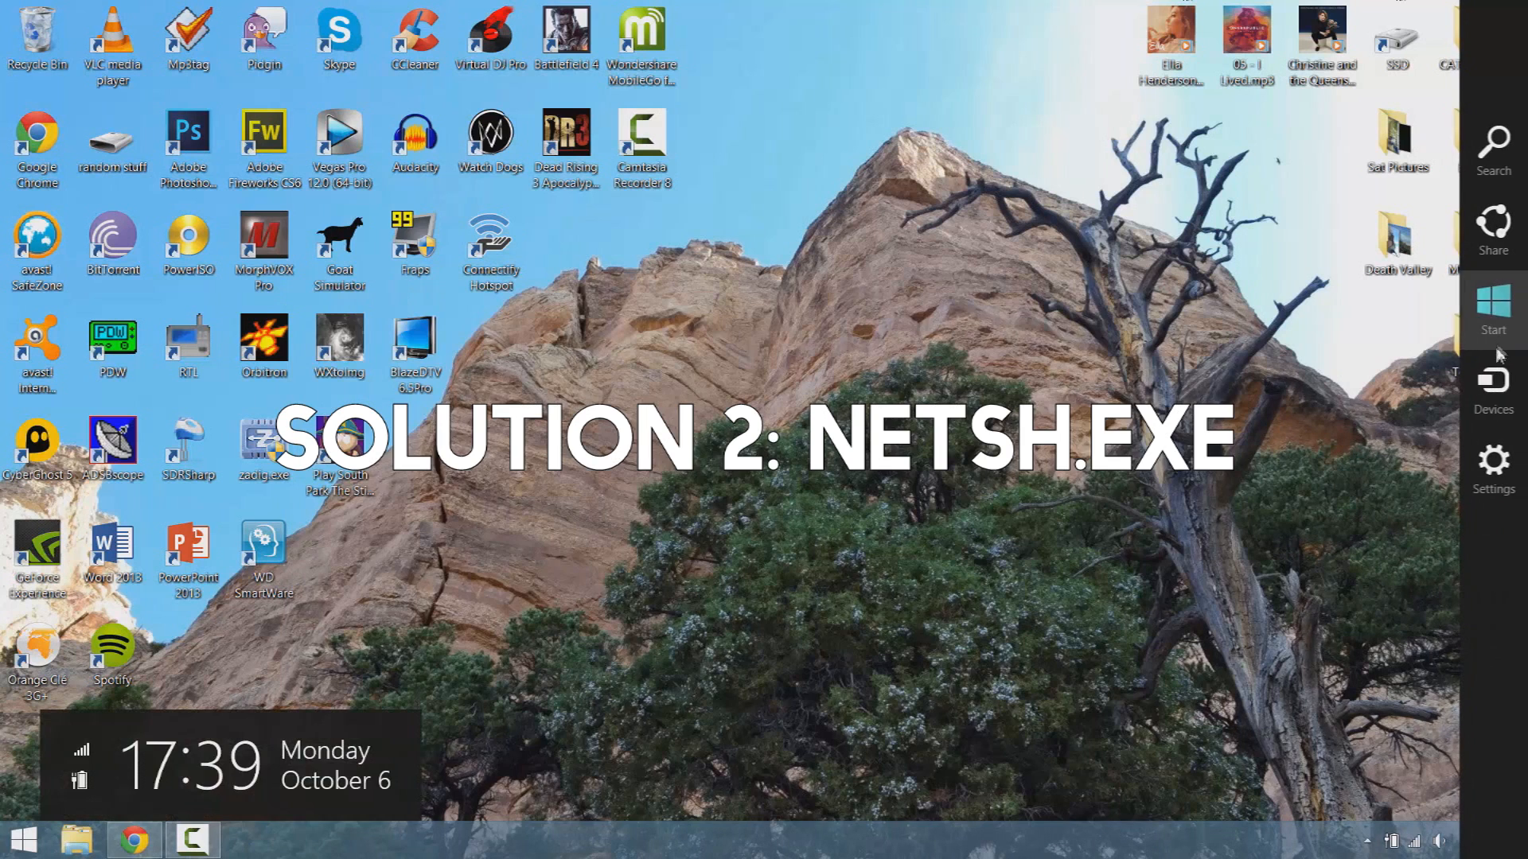
# Search for cmd and launch Command Prompt as administrator
pyautogui.click(1491, 146)
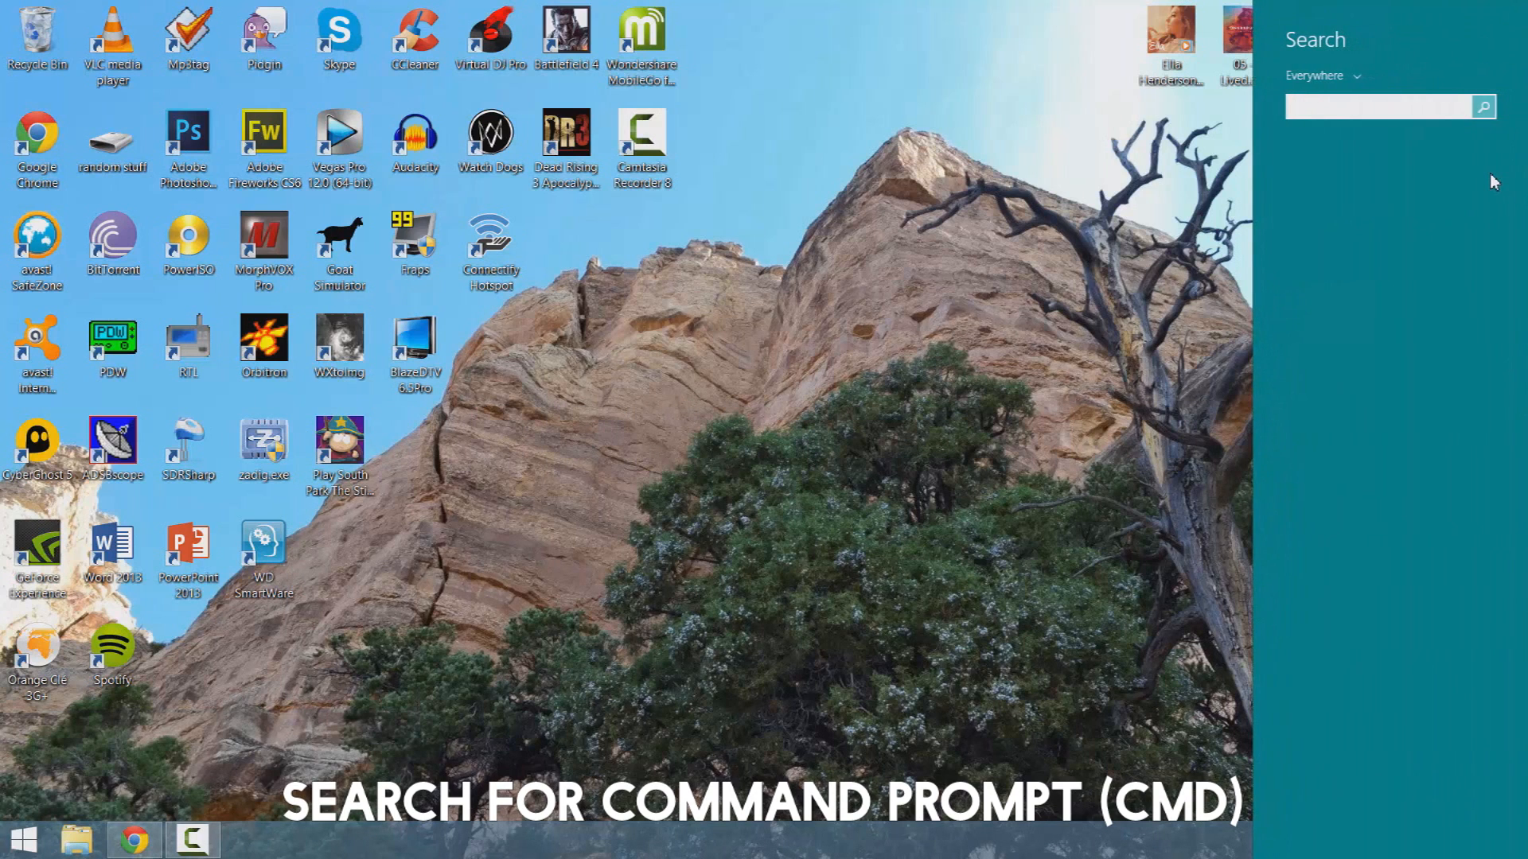
pyautogui.write('cmd')
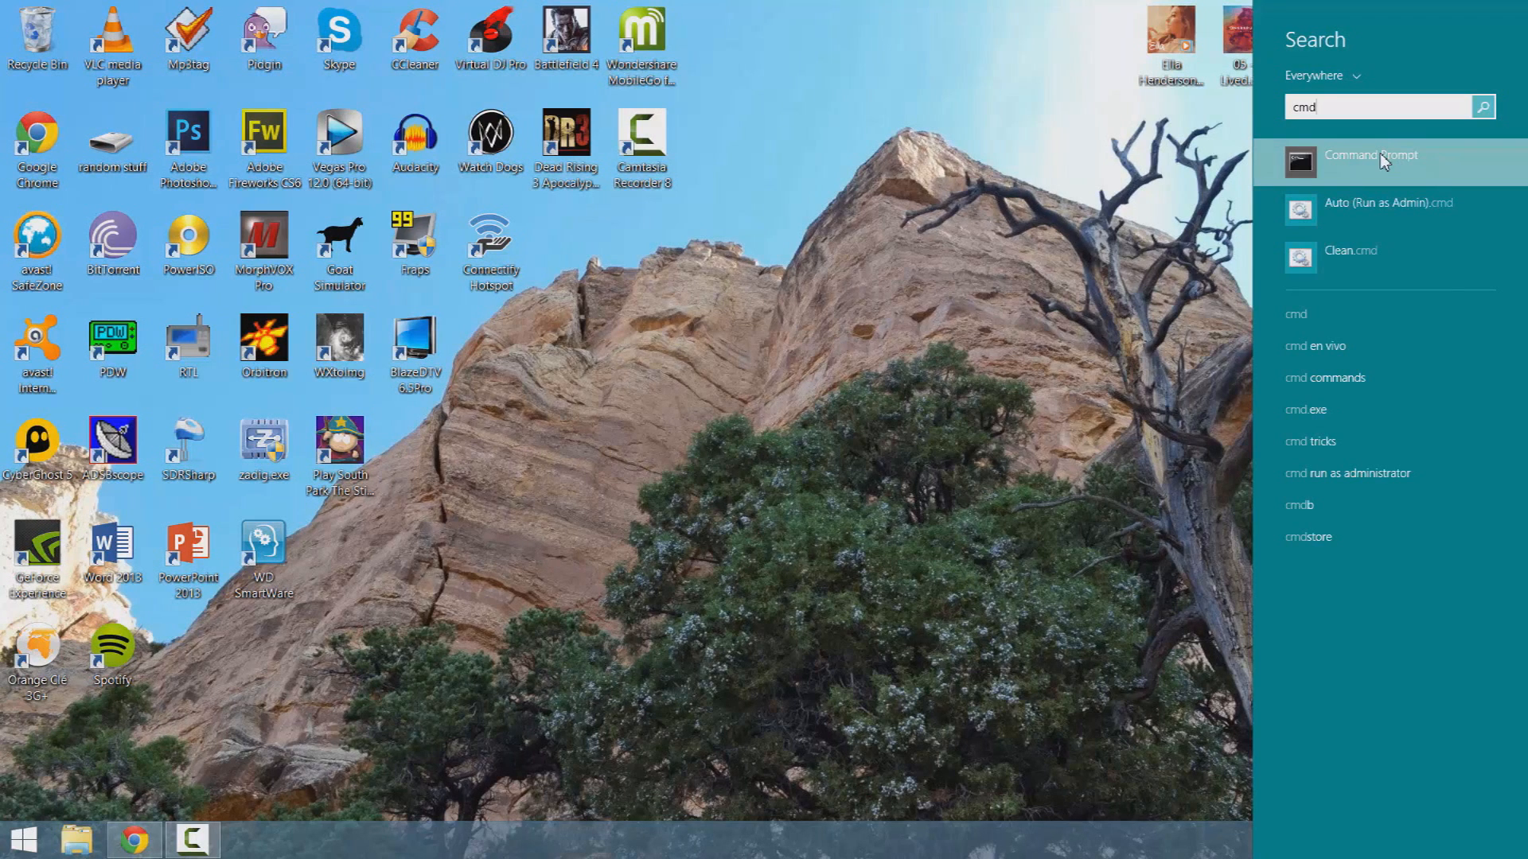
pyautogui.rightClick(1370, 158)
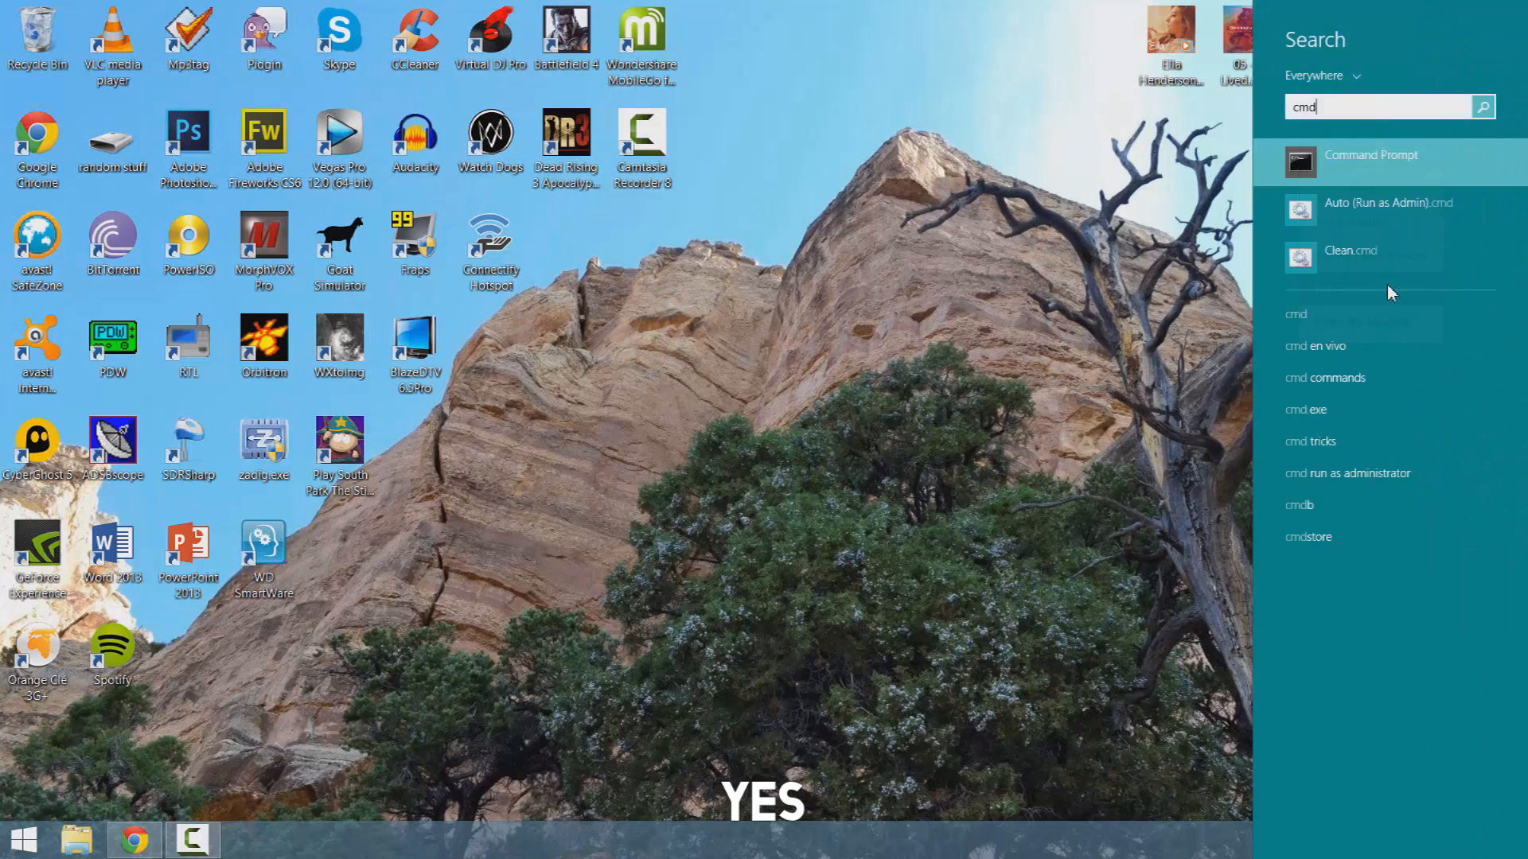
pyautogui.click(1370, 155)
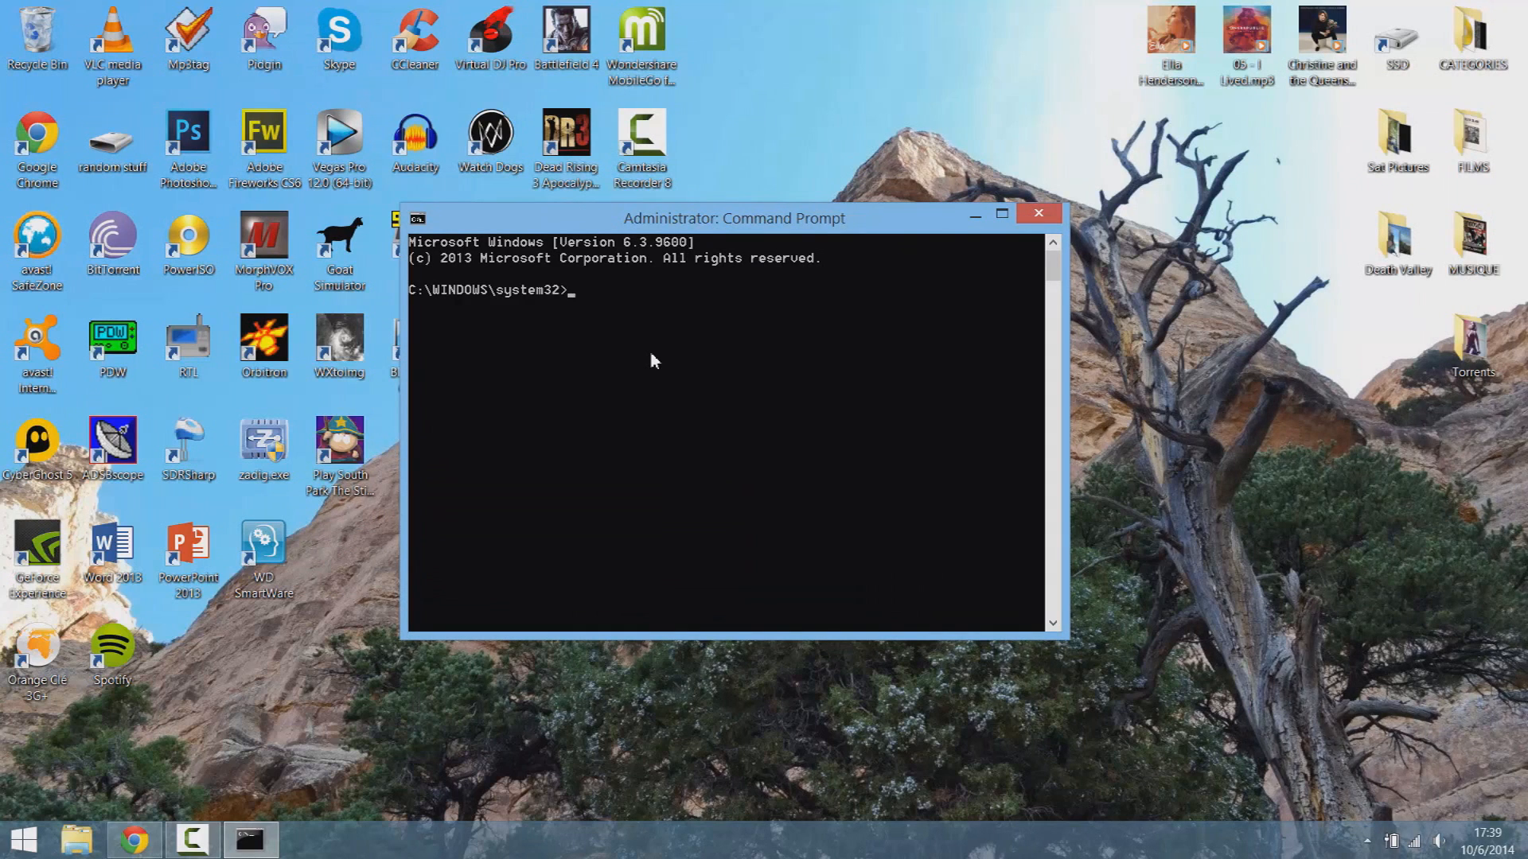
# Run netsh int ip reset C:\resetlog.txt, then close the Command Prompt
pyautogui.write('netsh int ip reset C:\\resetlog.txt')
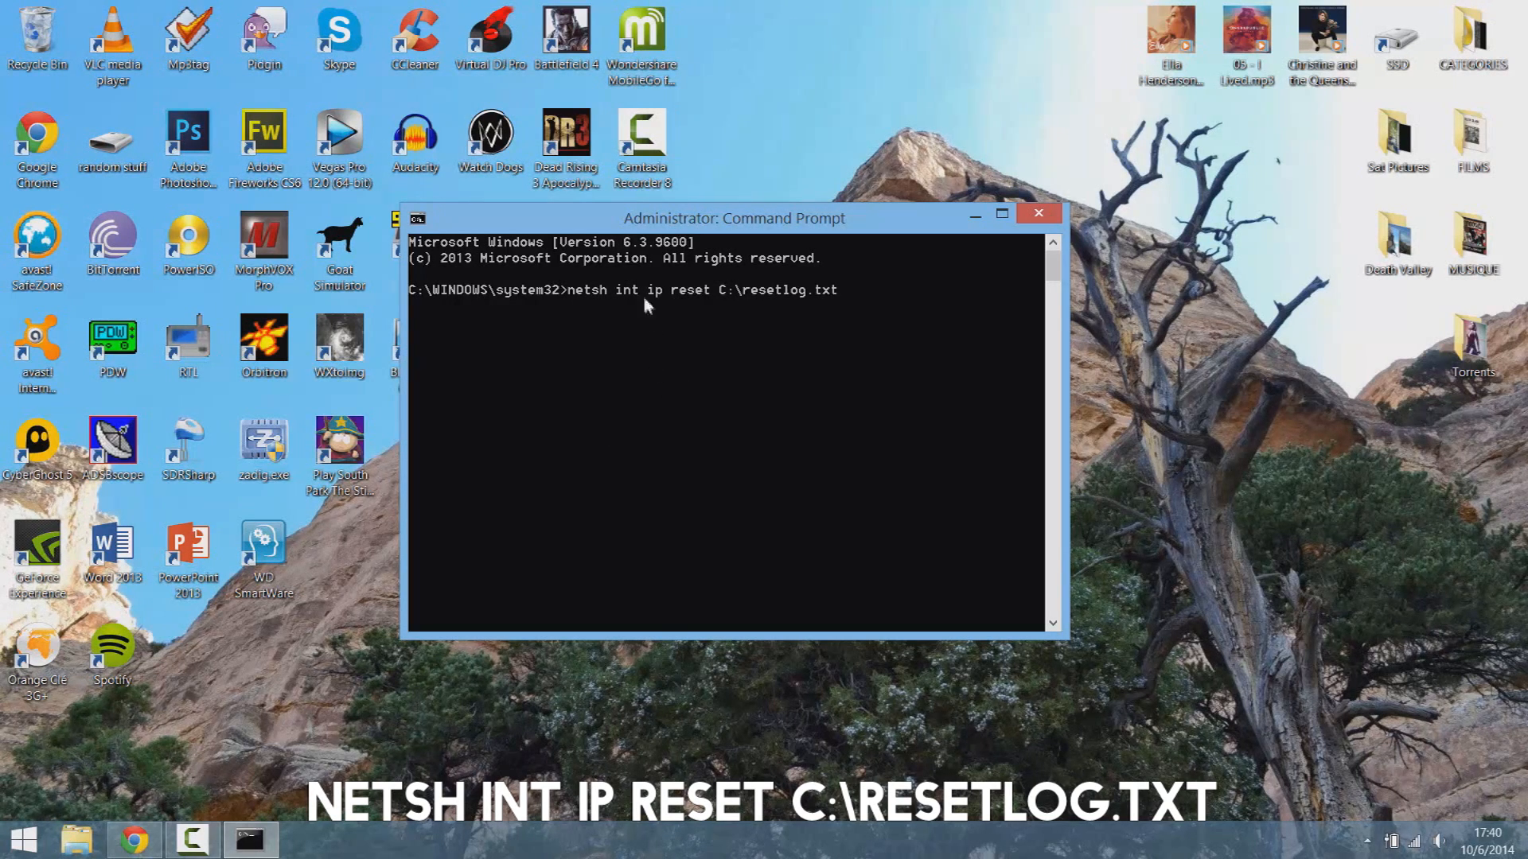
pyautogui.moveTo(707, 313)
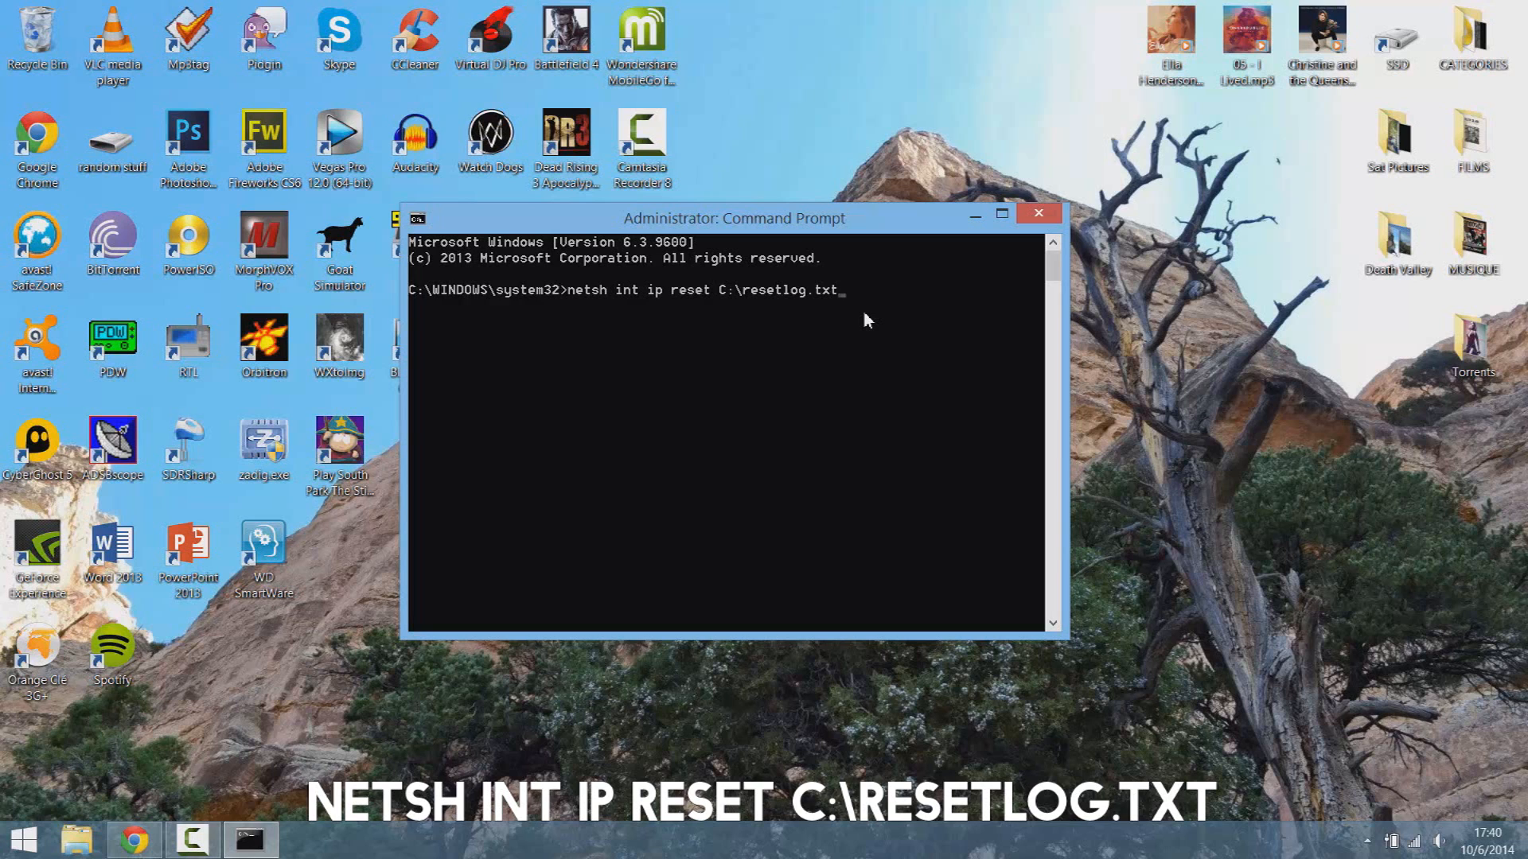
pyautogui.press('Enter')
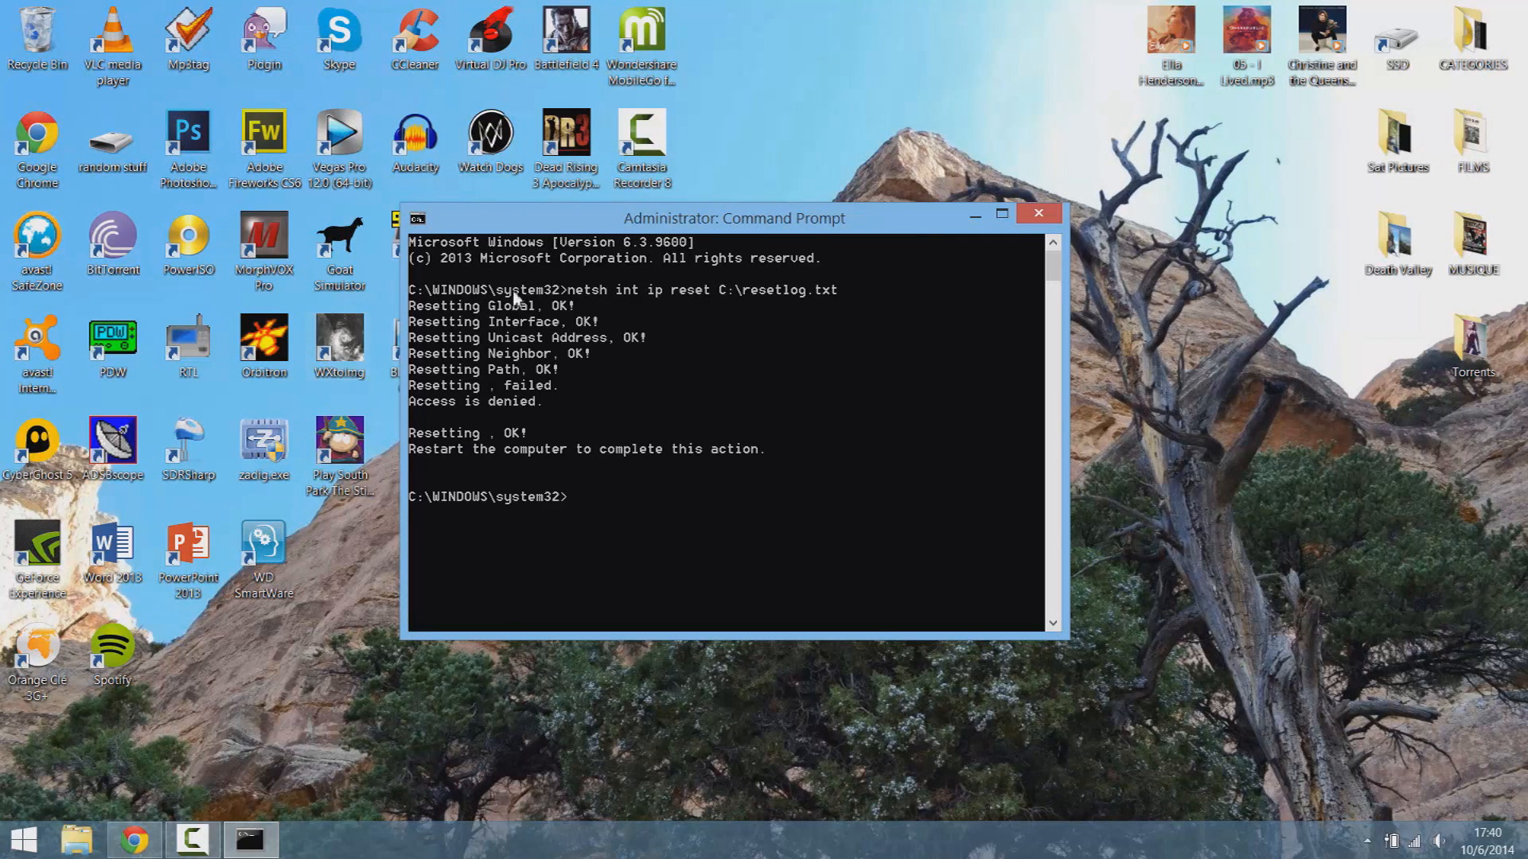
pyautogui.moveTo(643, 476)
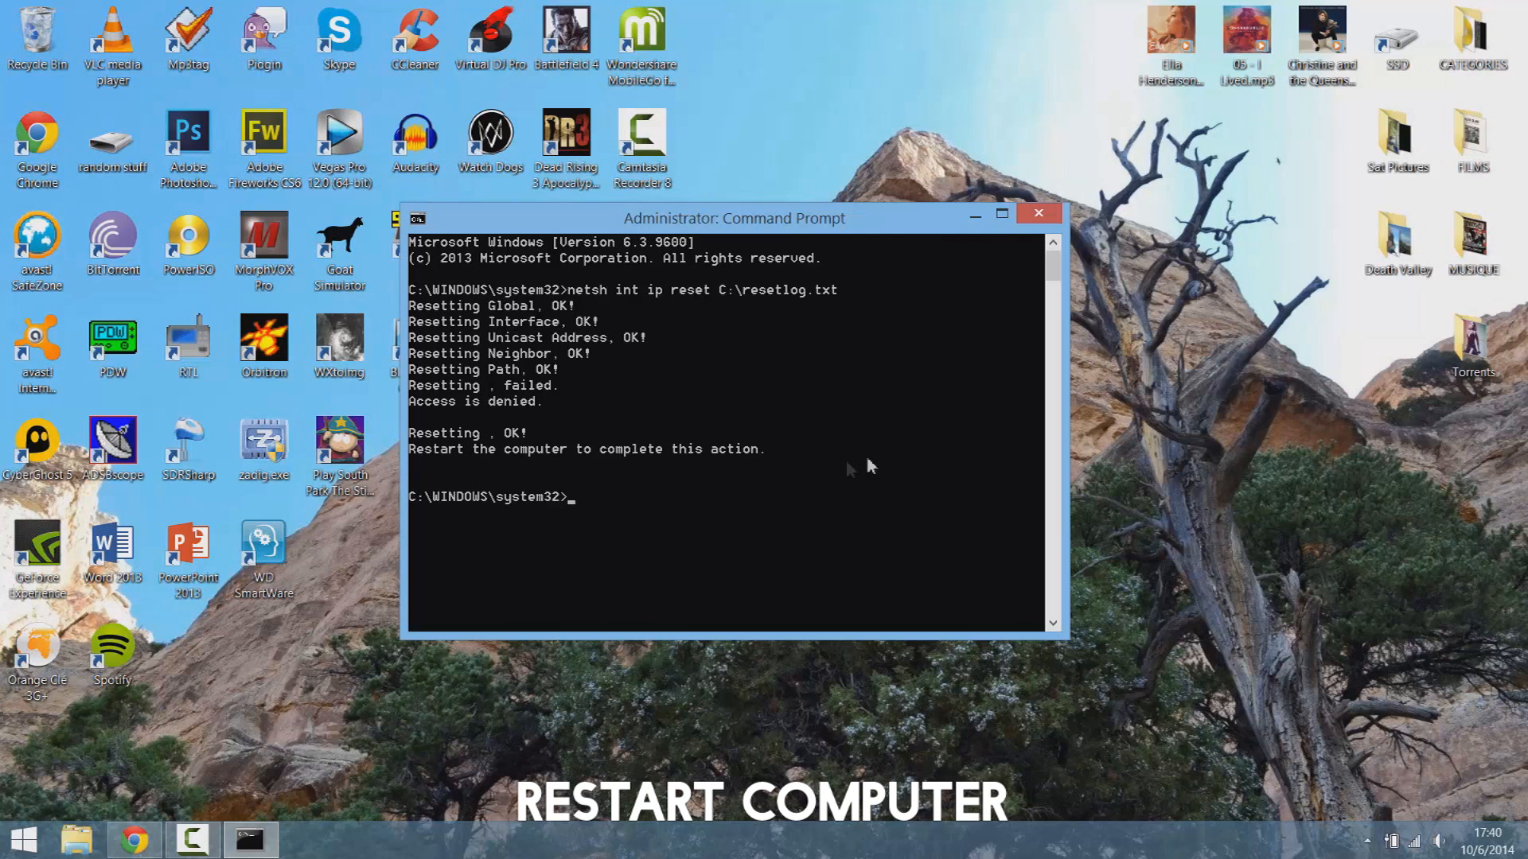
pyautogui.click(1037, 211)
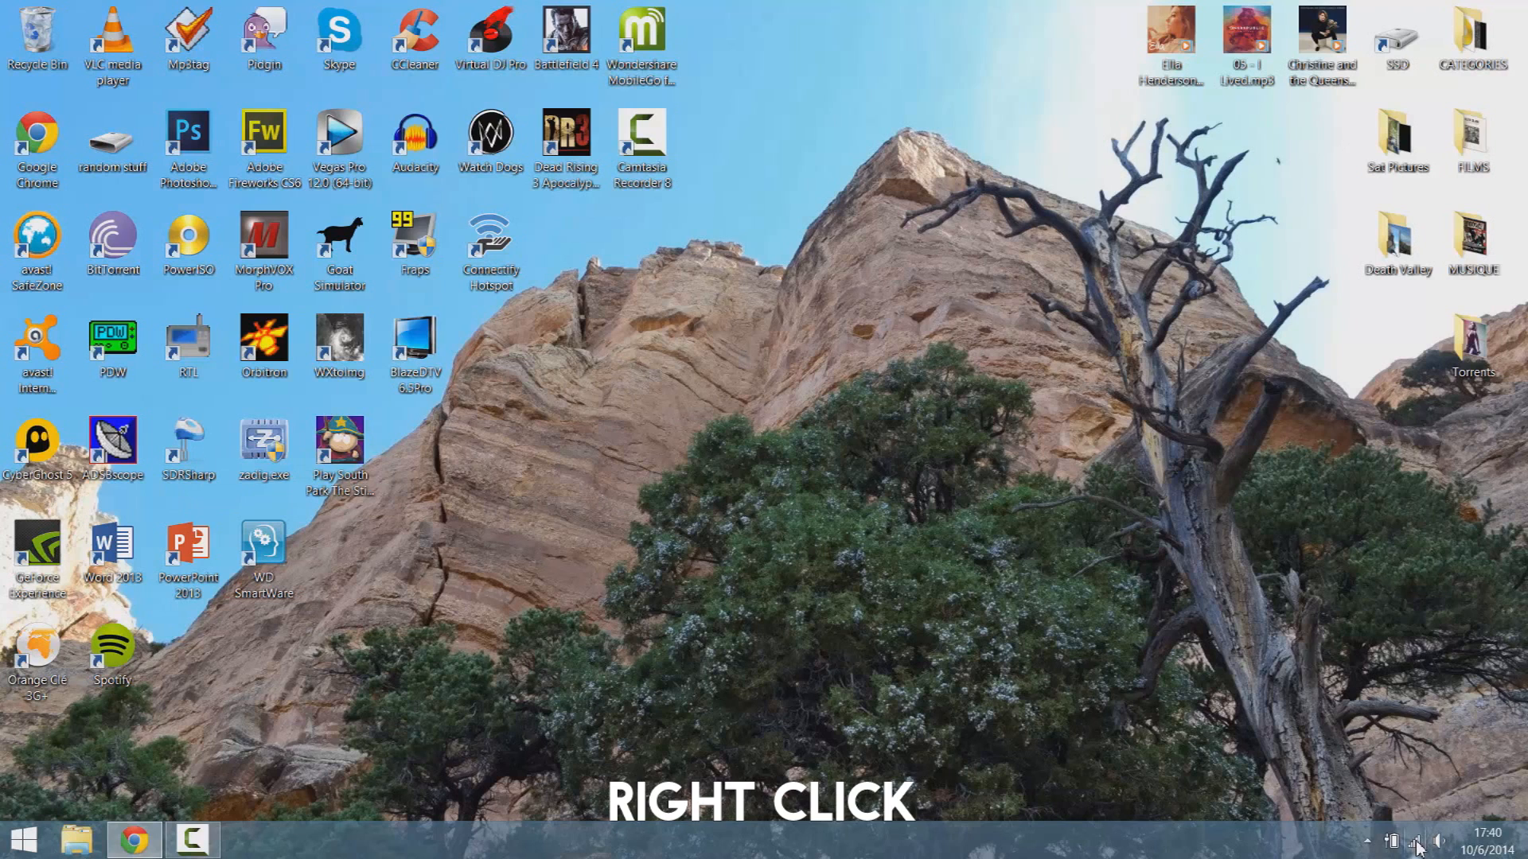
# Reopen Network and Sharing Center from the tray network icon
pyautogui.rightClick(1420, 840)
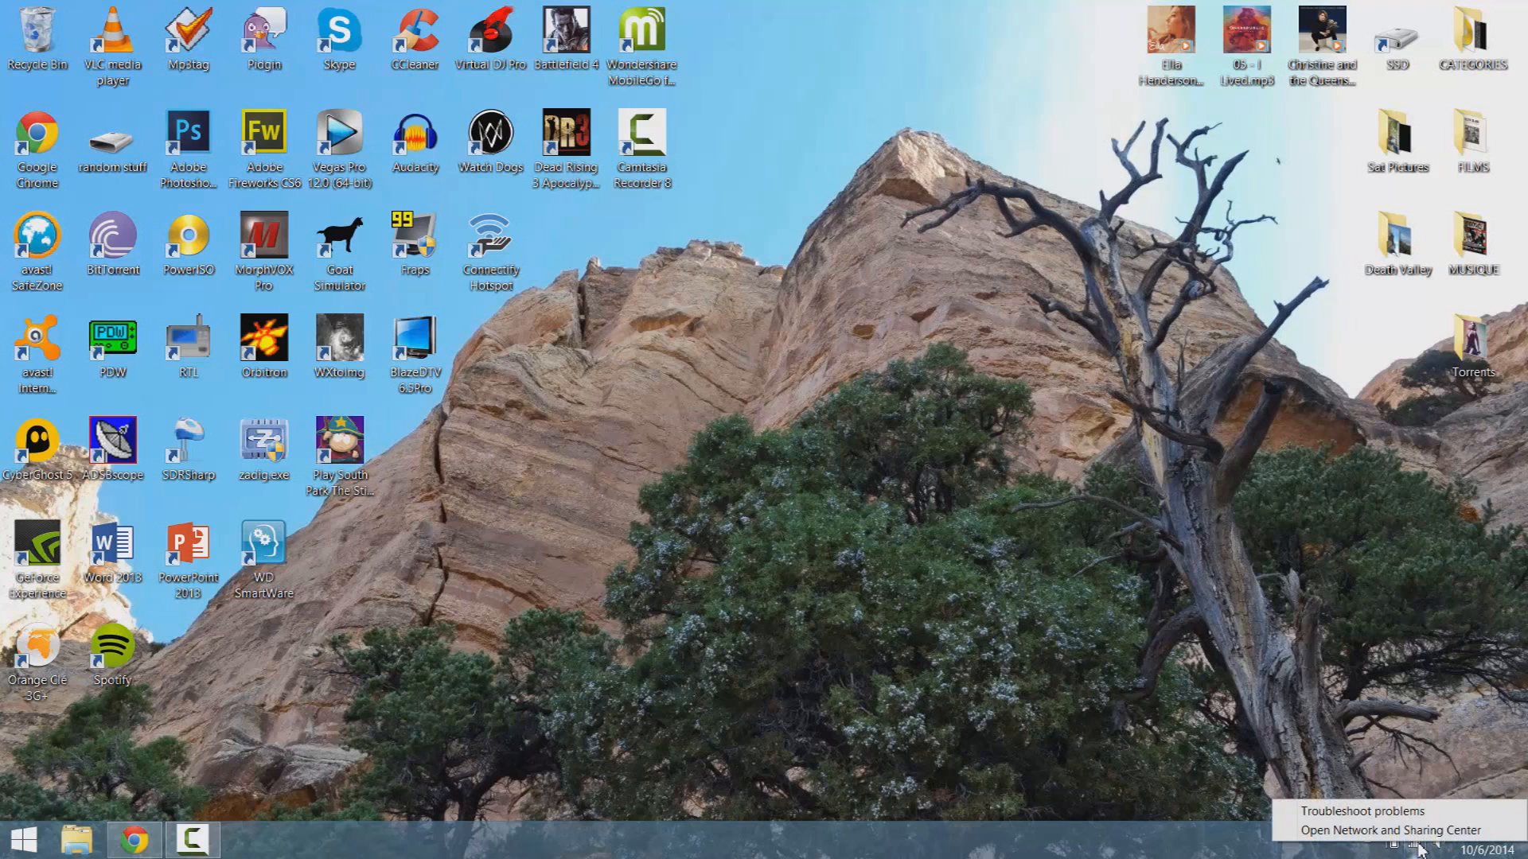
pyautogui.click(1387, 830)
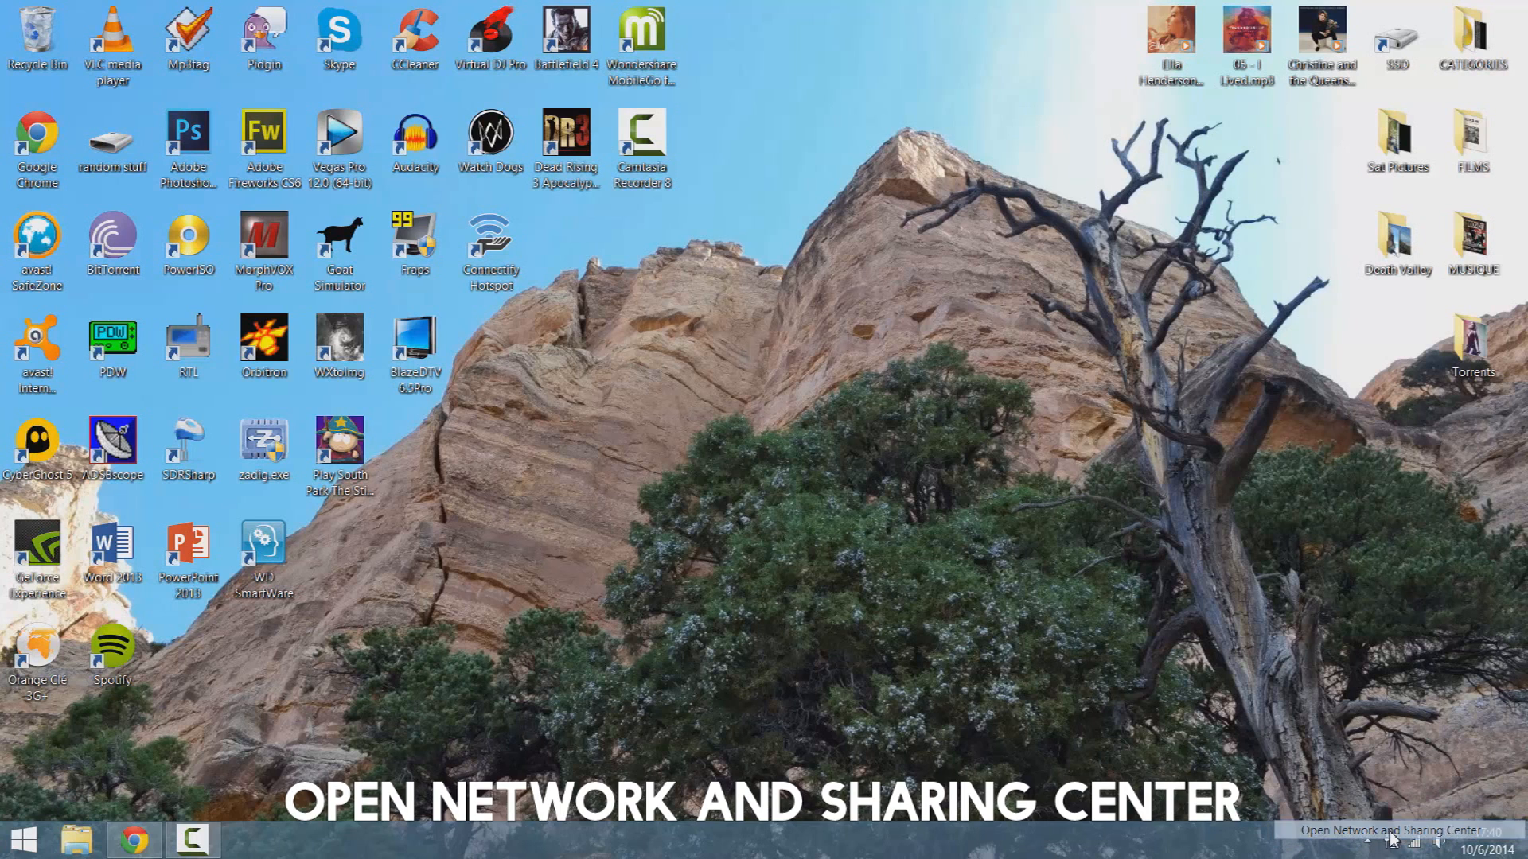
pyautogui.click(1391, 840)
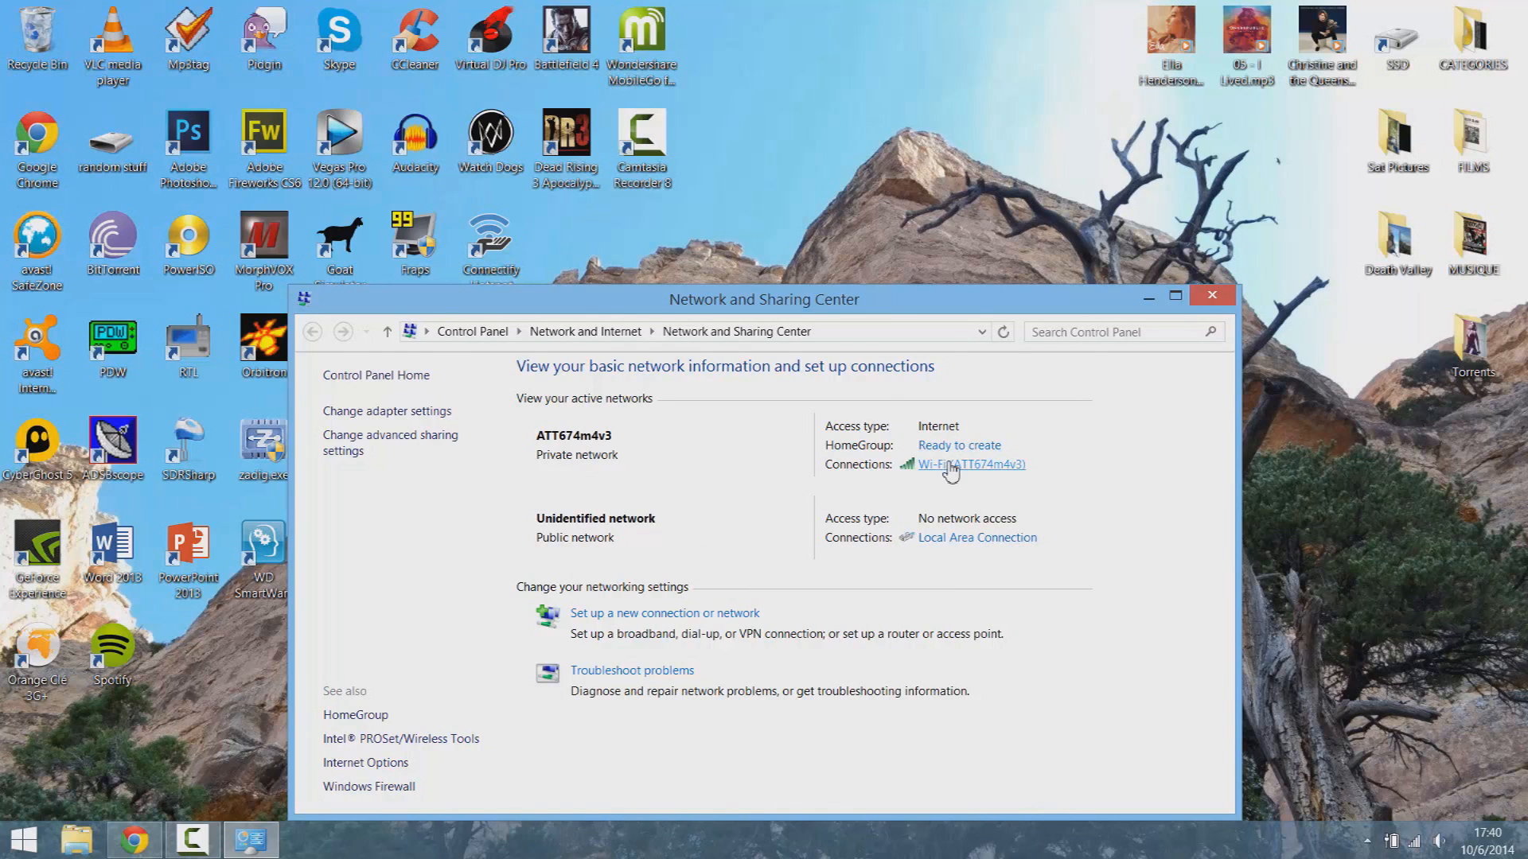
# Stop Windows turning off the Intel Wireless-N 7260 to save power, via its Power Management settings
pyautogui.click(968, 465)
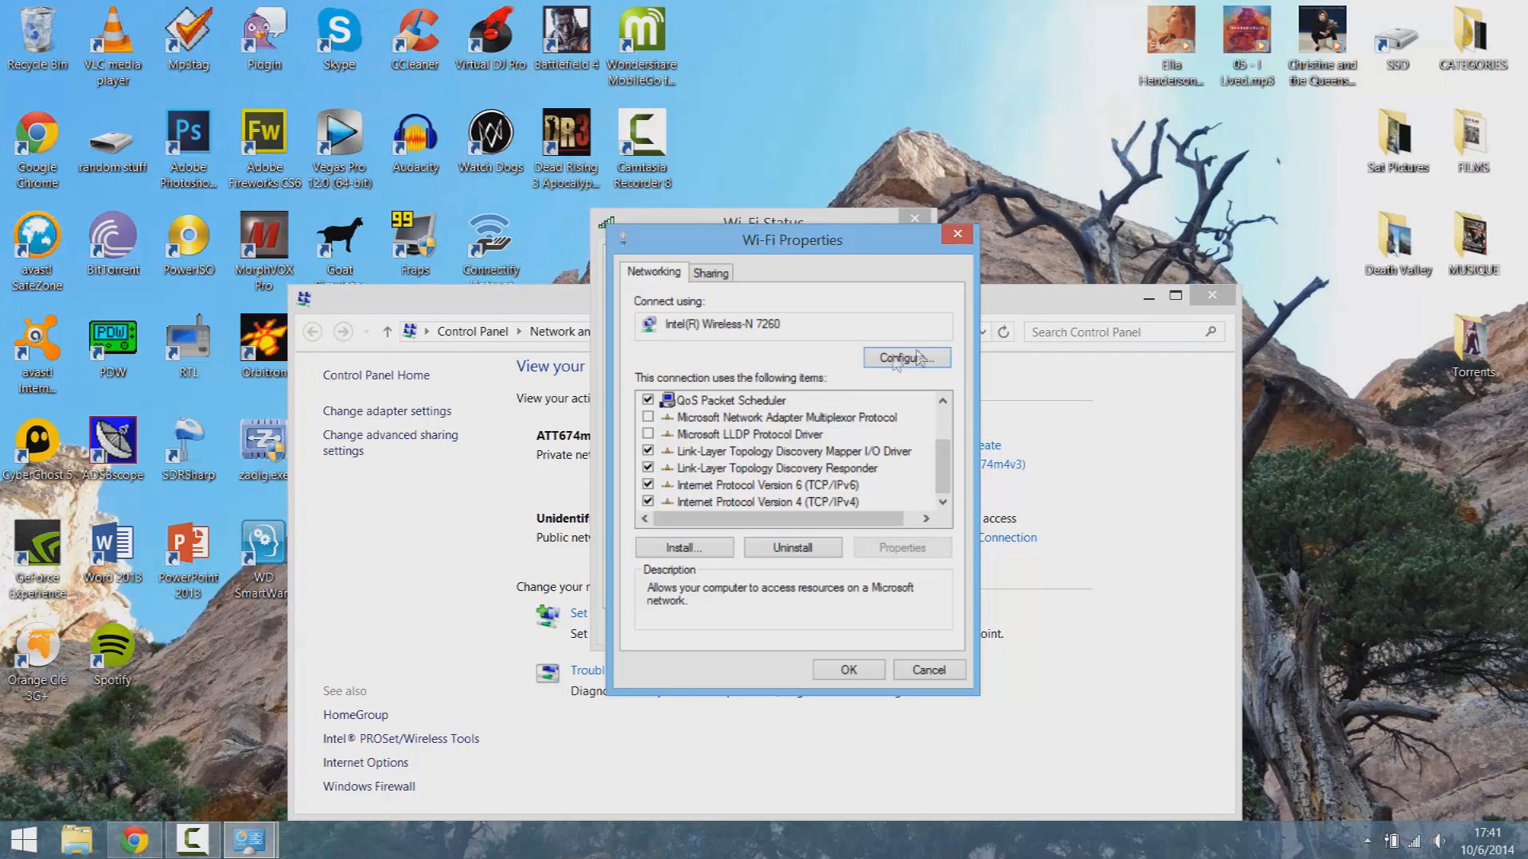
pyautogui.click(904, 358)
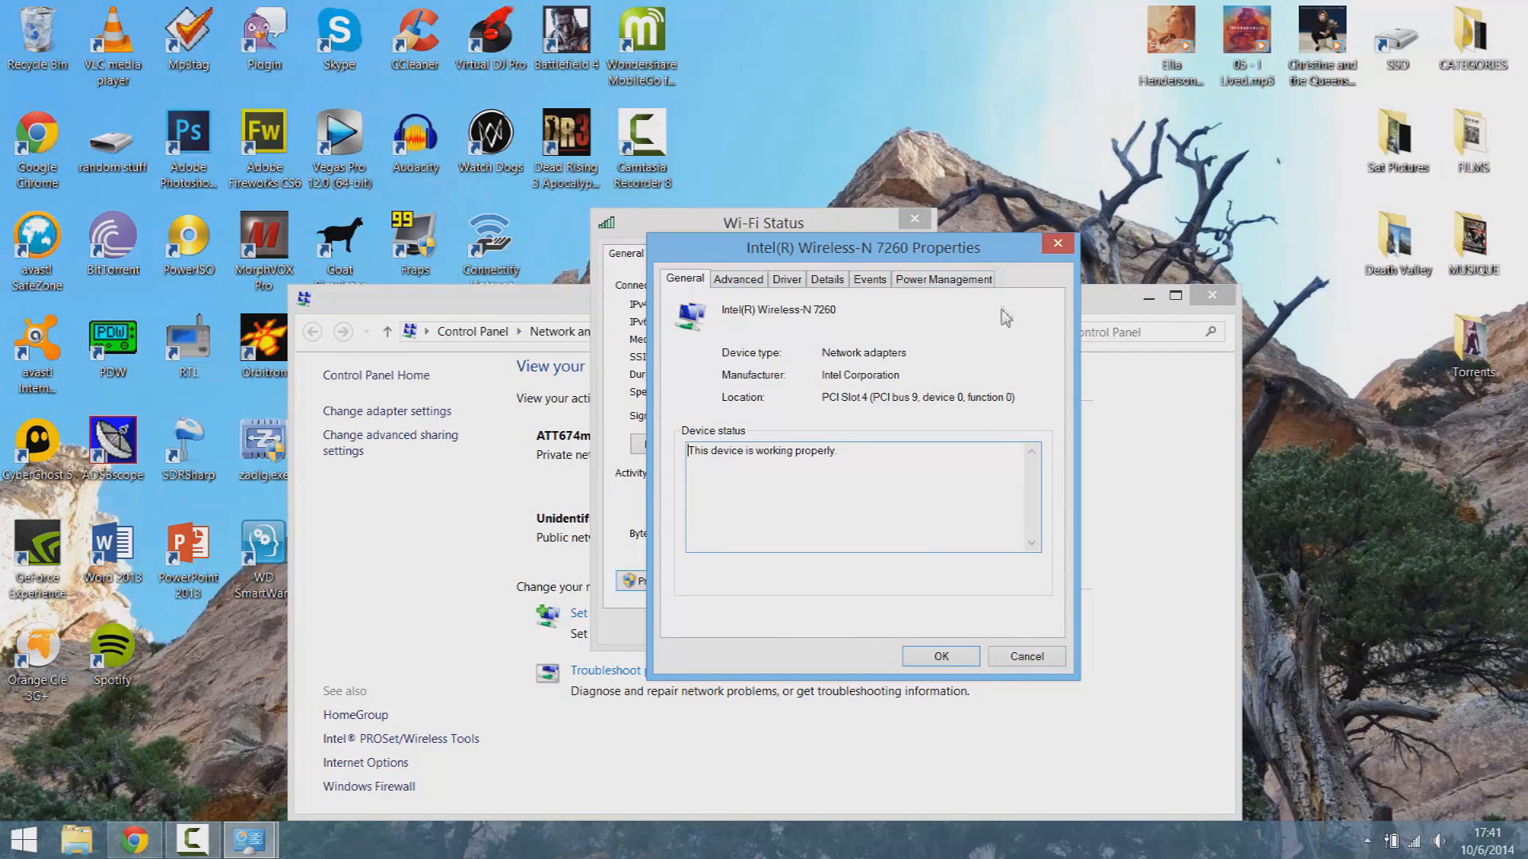
pyautogui.click(940, 278)
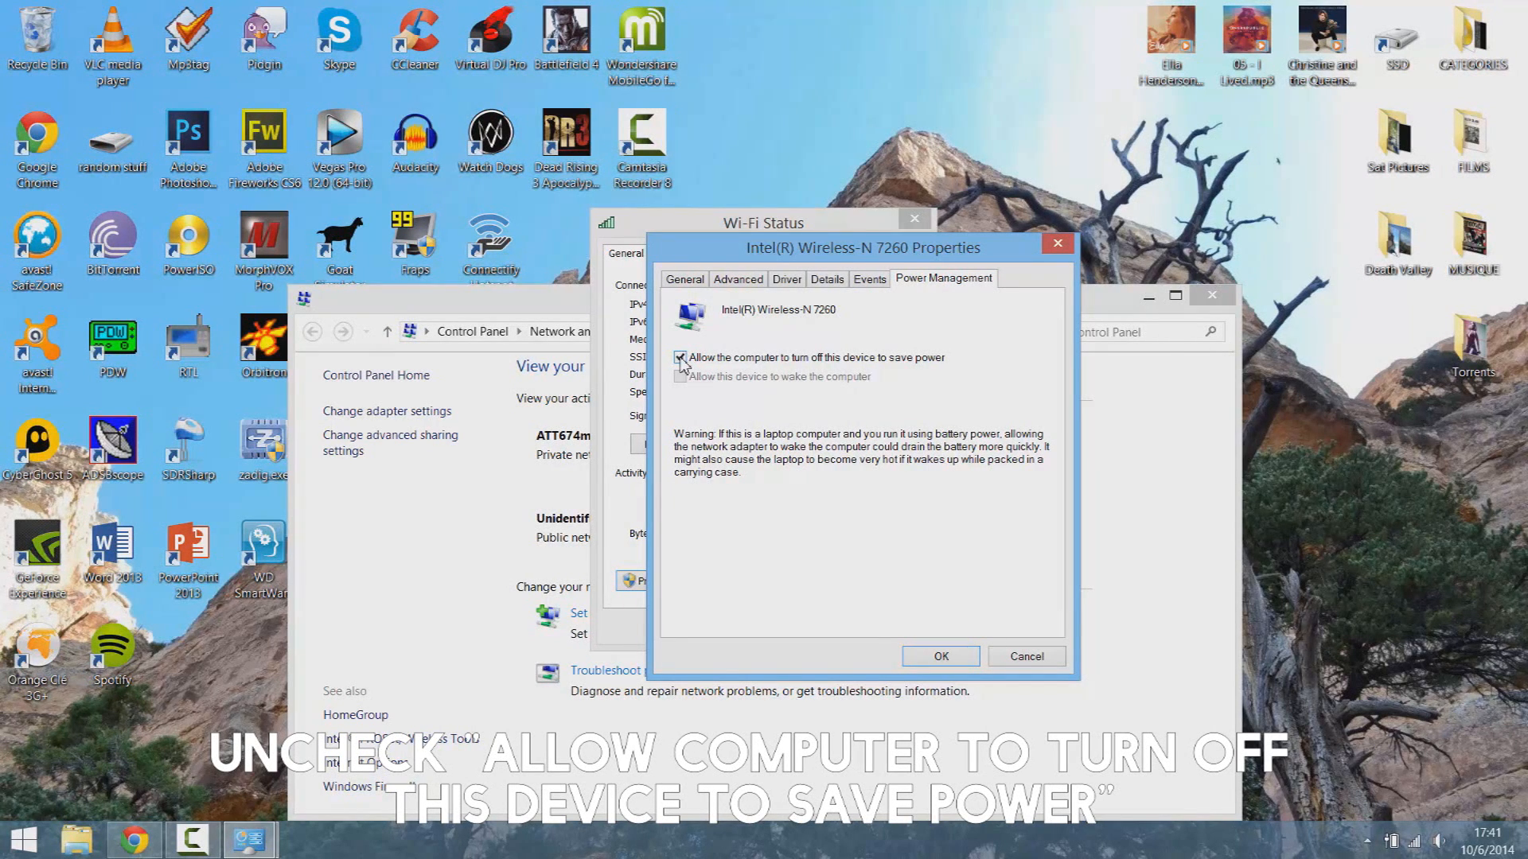
pyautogui.click(681, 358)
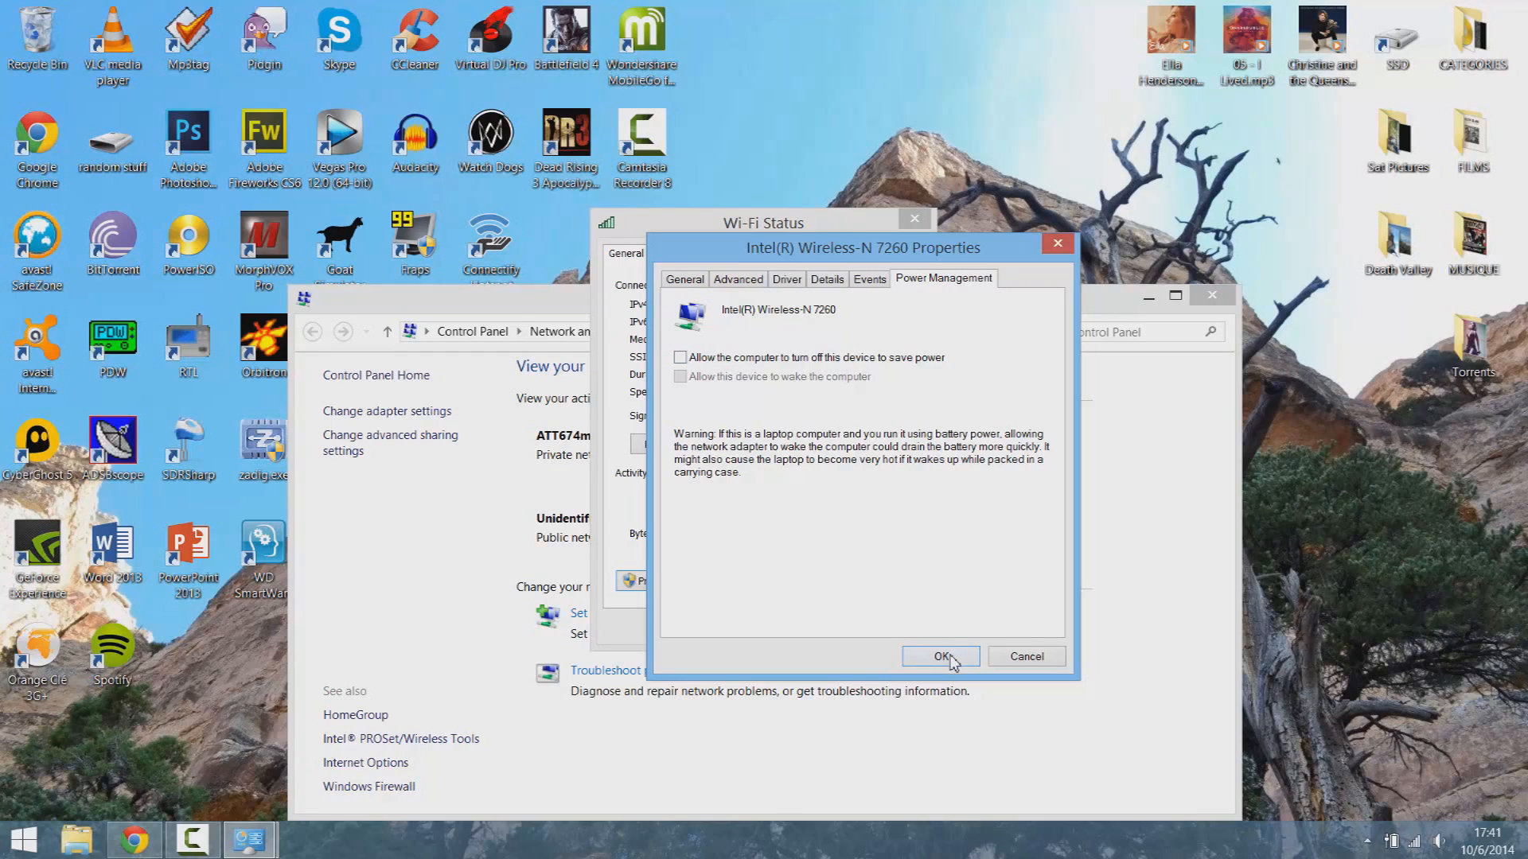
pyautogui.click(939, 655)
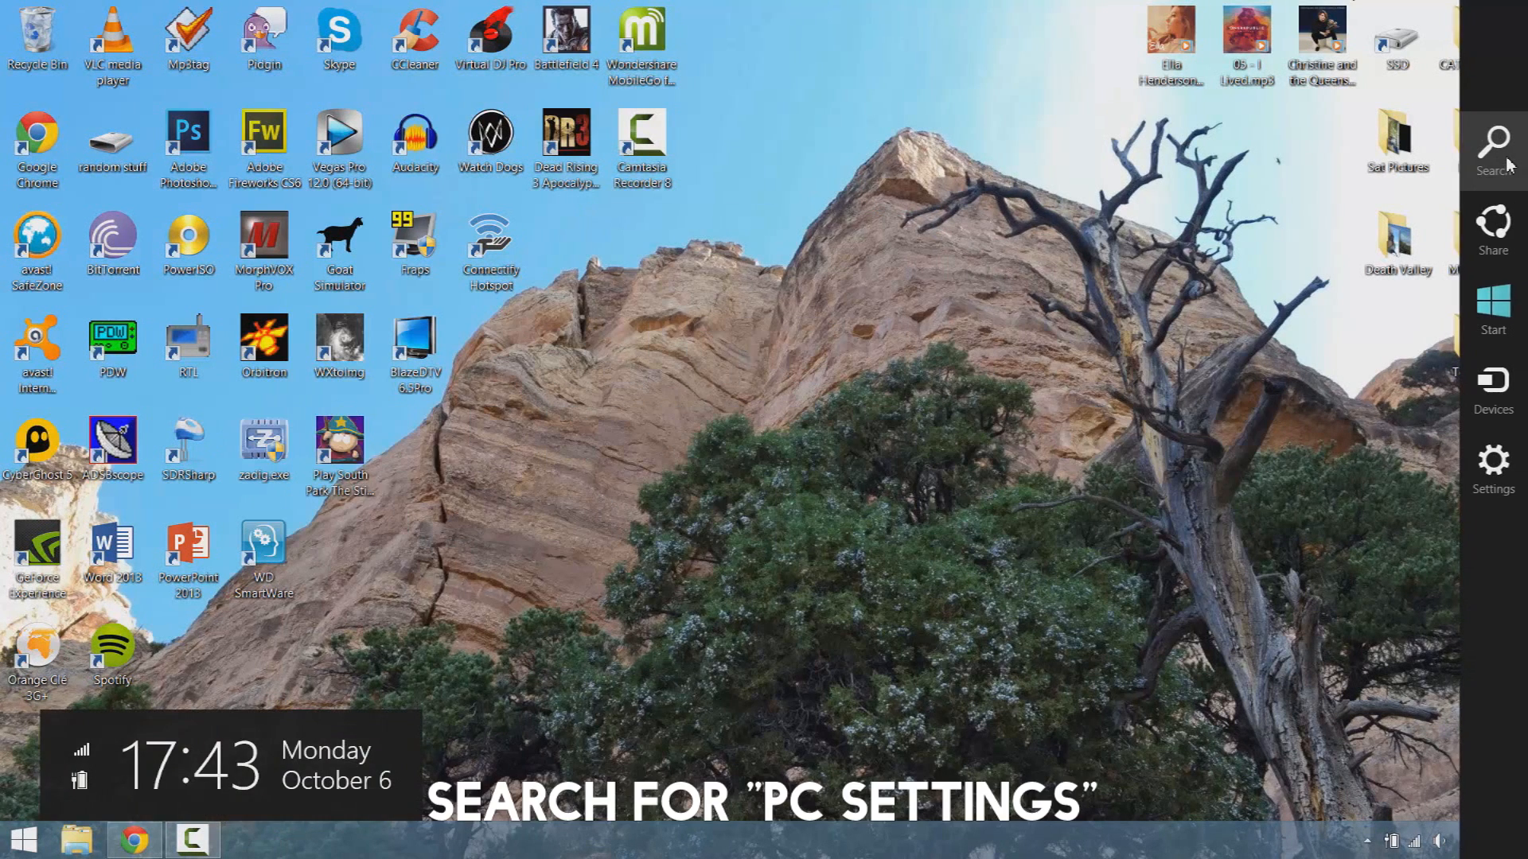
# Search for pc settings and launch the PC settings app
pyautogui.click(1492, 143)
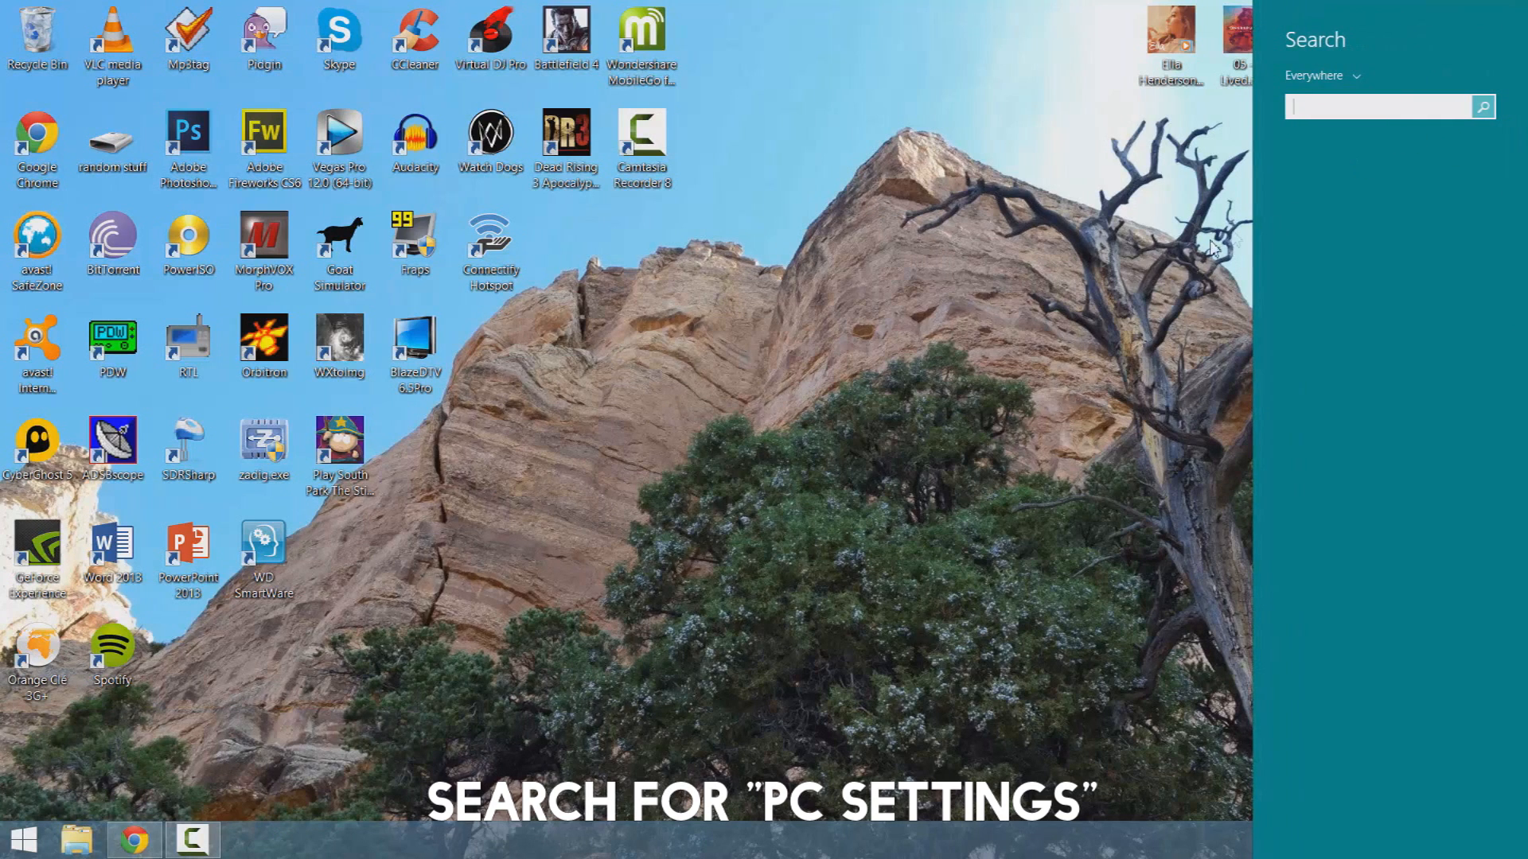
pyautogui.write('pc settings')
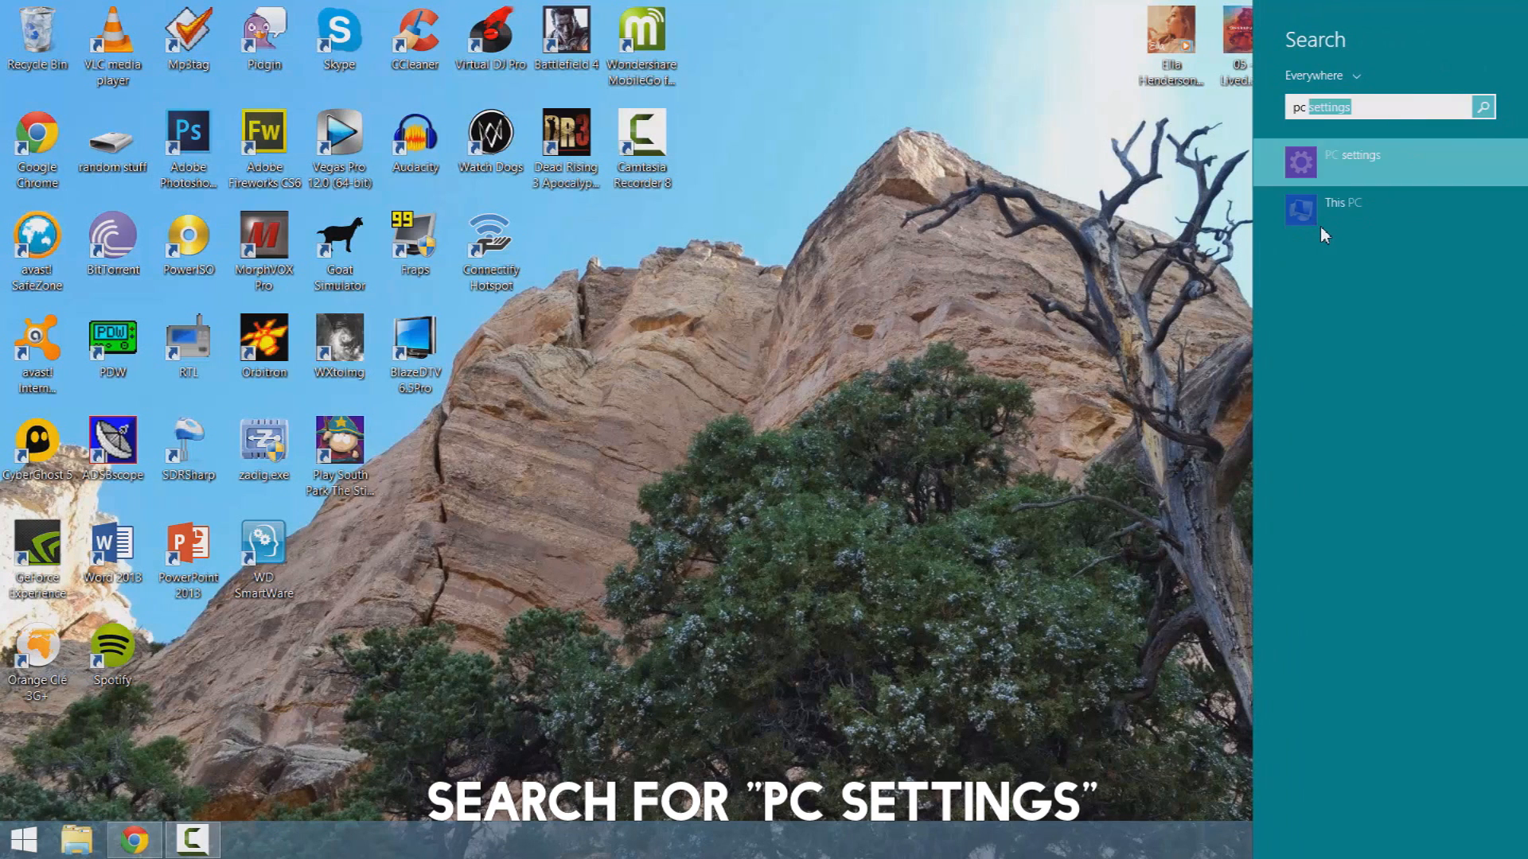
pyautogui.click(1351, 155)
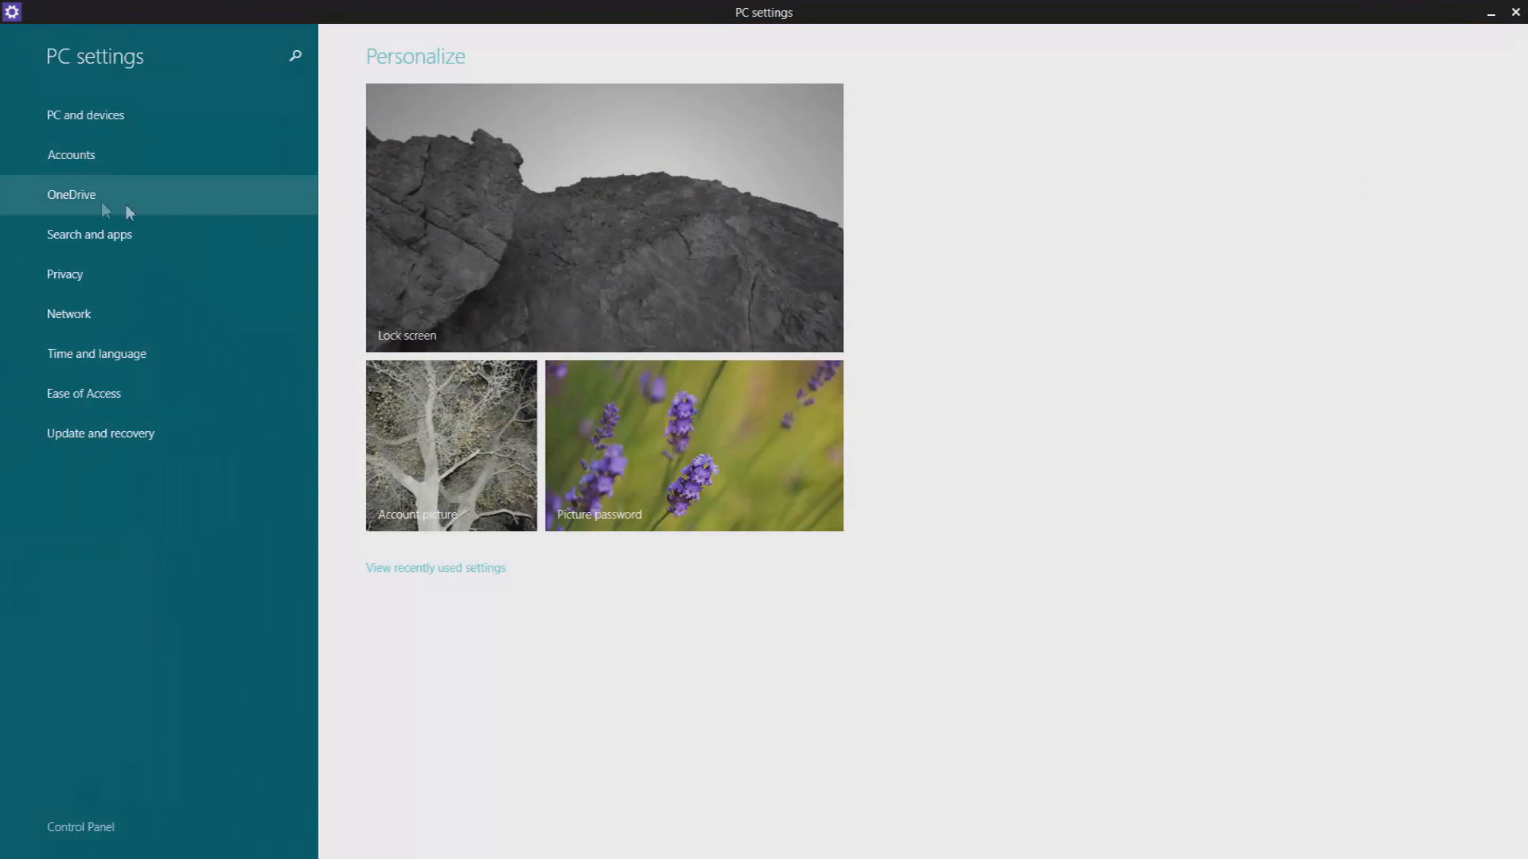
# Under PC and devices > Devices, switch 'Download over metered connections' to On
pyautogui.click(85, 115)
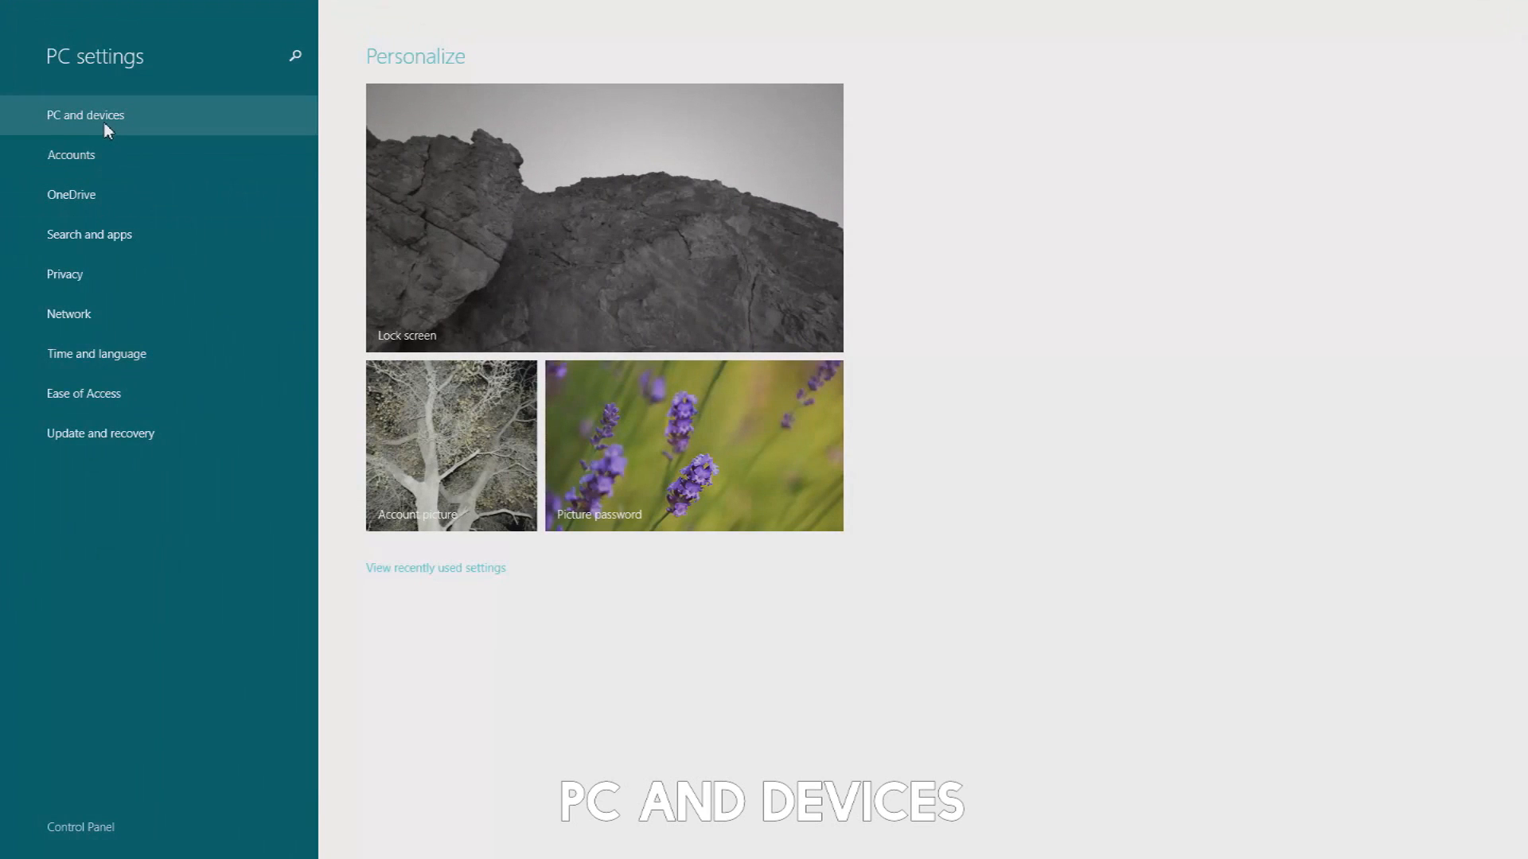
pyautogui.click(84, 115)
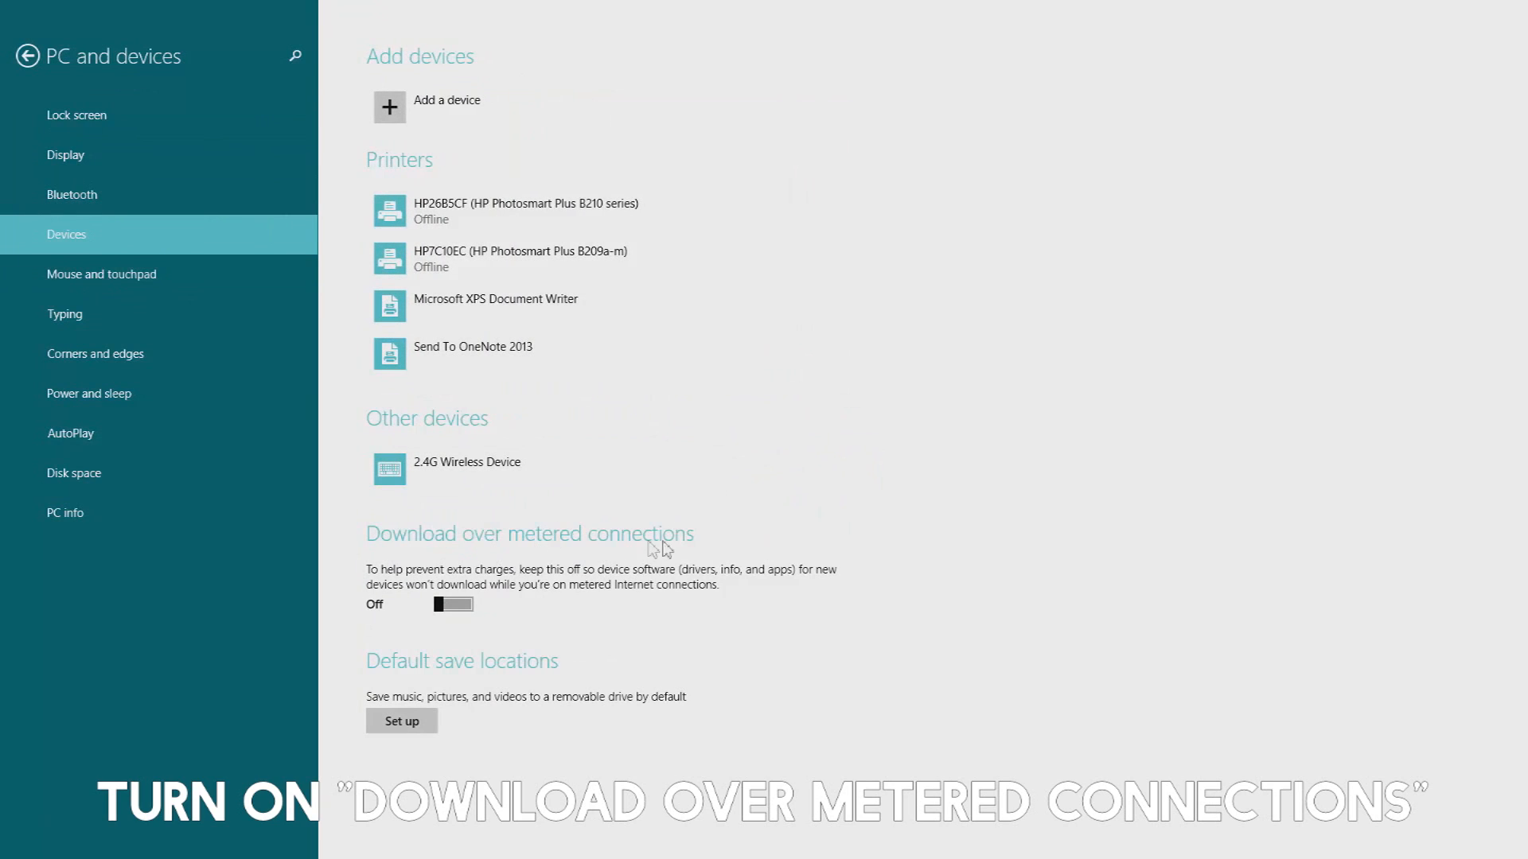
pyautogui.click(452, 605)
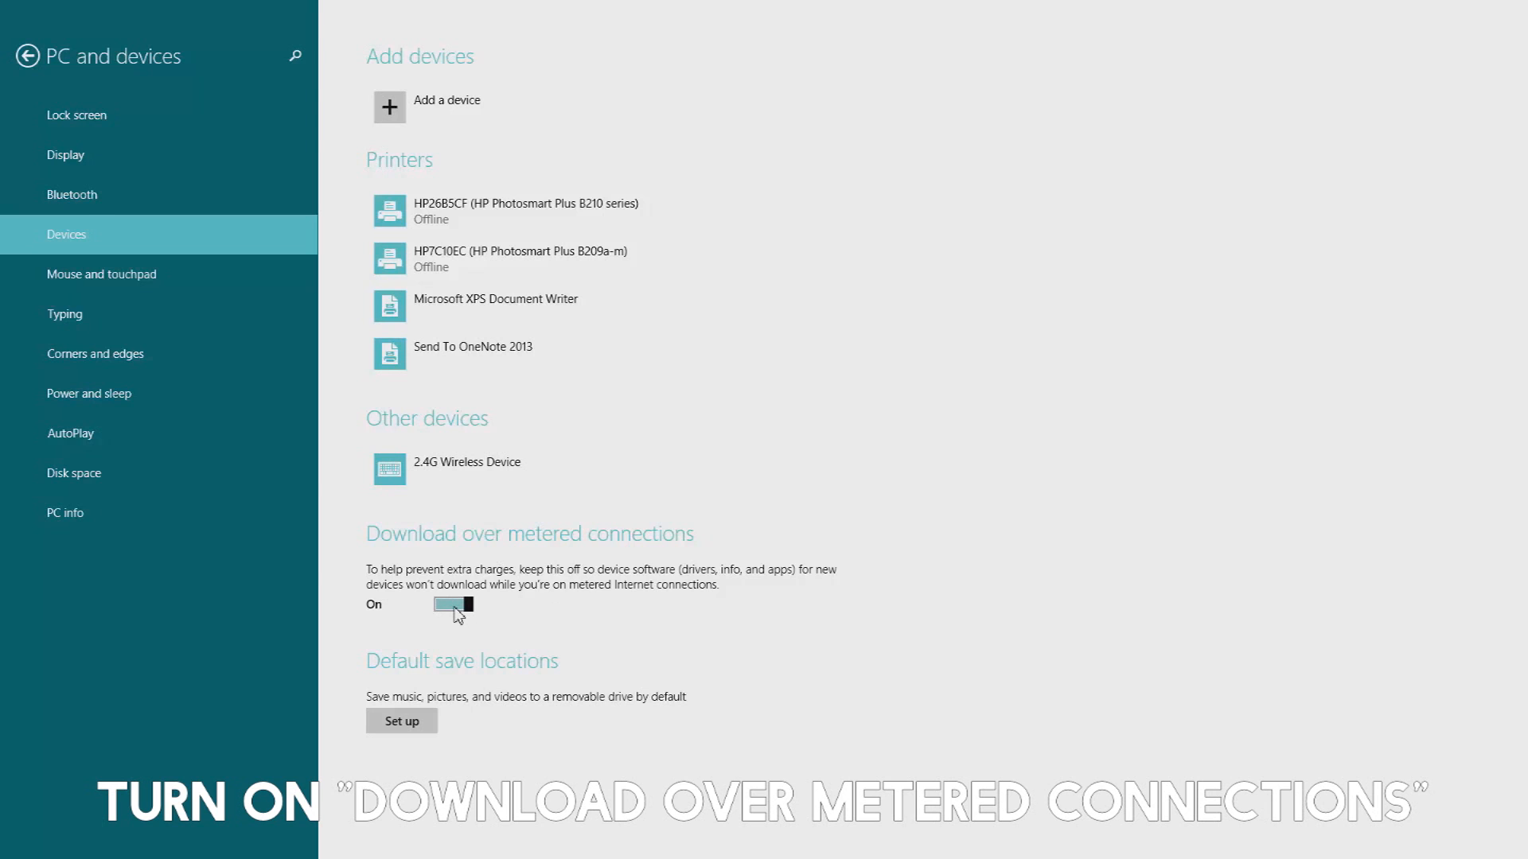